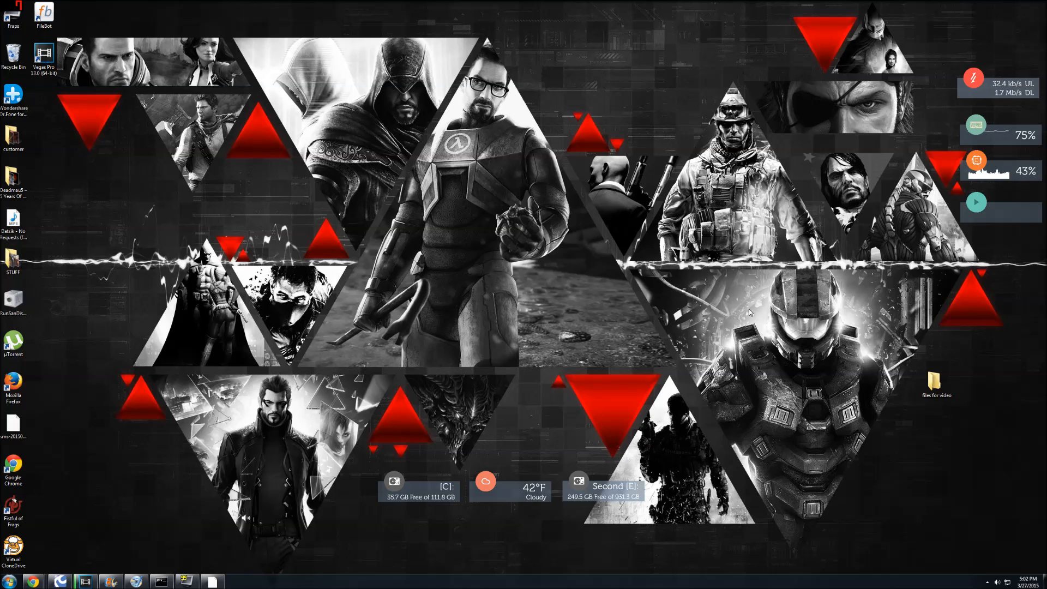
{"action": "mouse_move", "coordinate": [411, 490]}
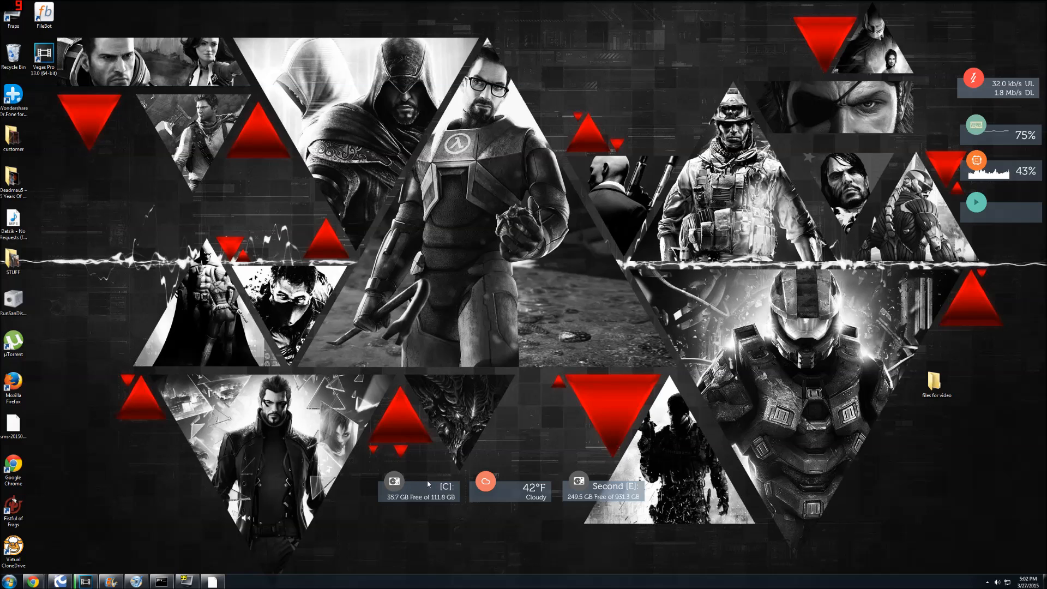
{"action": "mouse_move", "coordinate": [410, 505]}
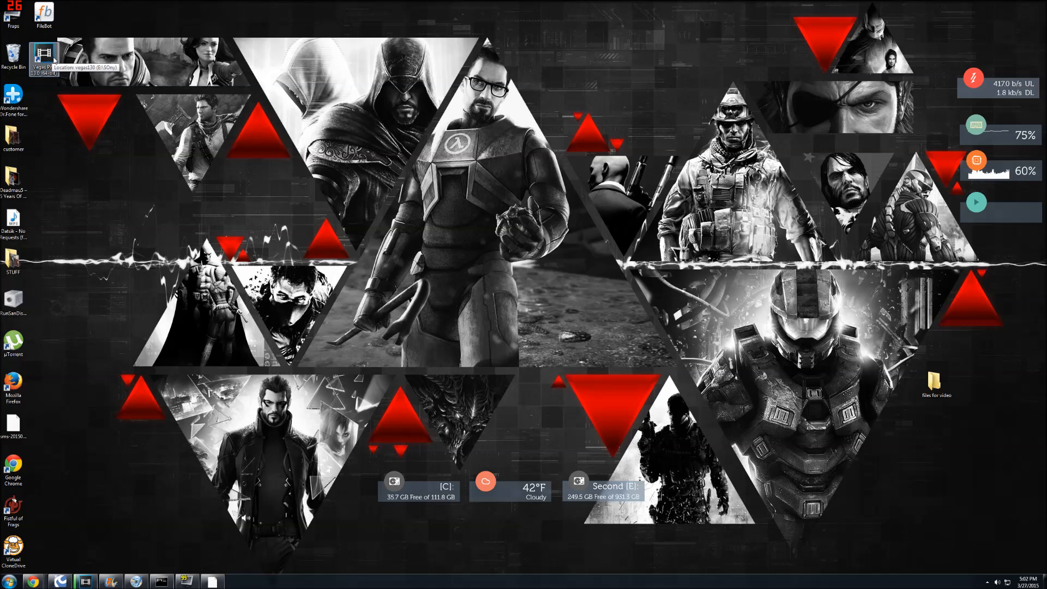
{"action": "mouse_move", "coordinate": [394, 506]}
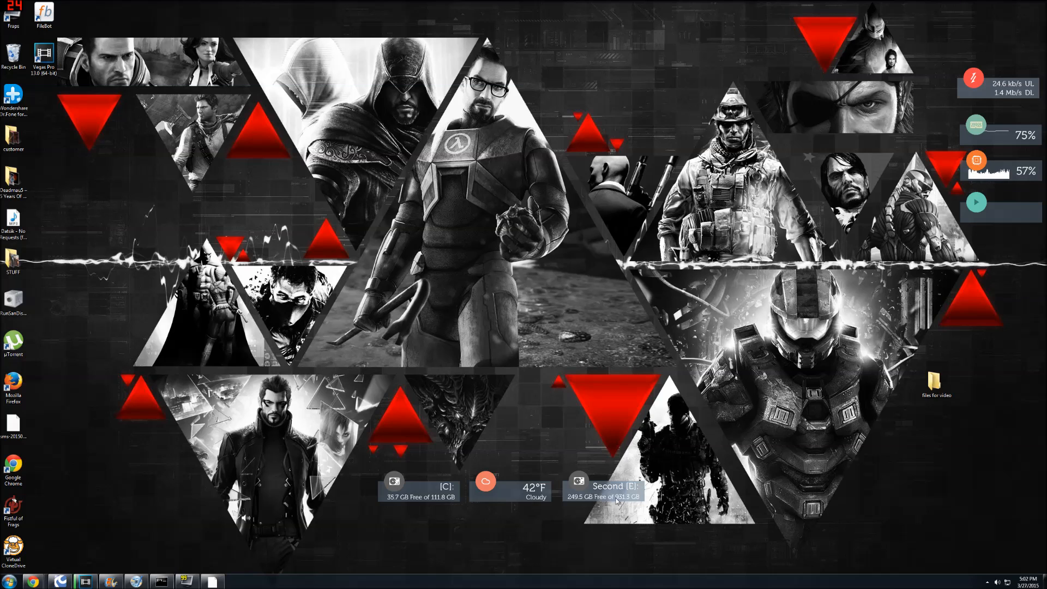
{"action": "mouse_move", "coordinate": [72, 88]}
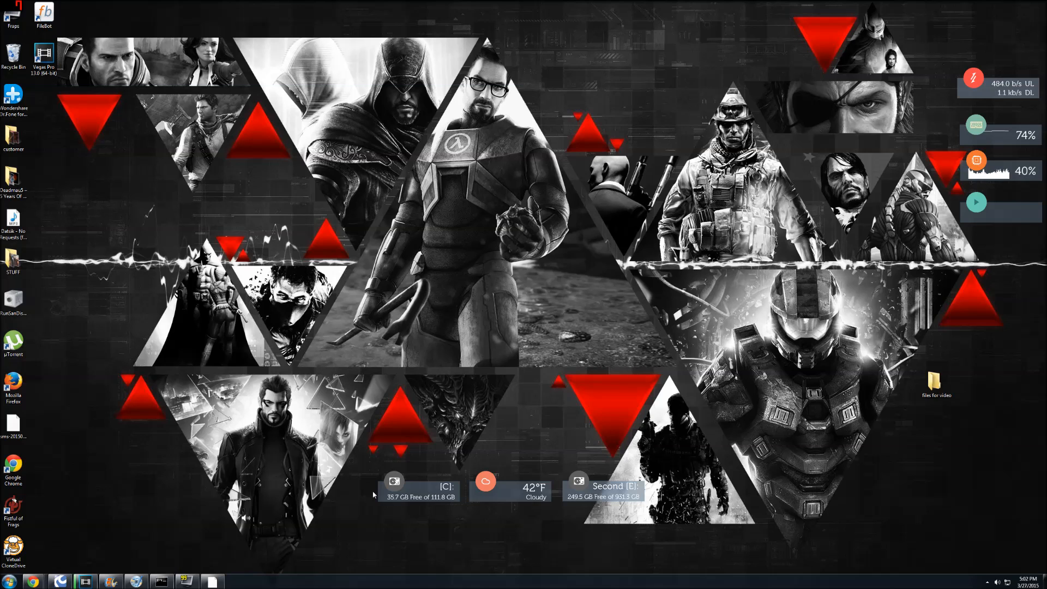
{"action": "mouse_move", "coordinate": [222, 579]}
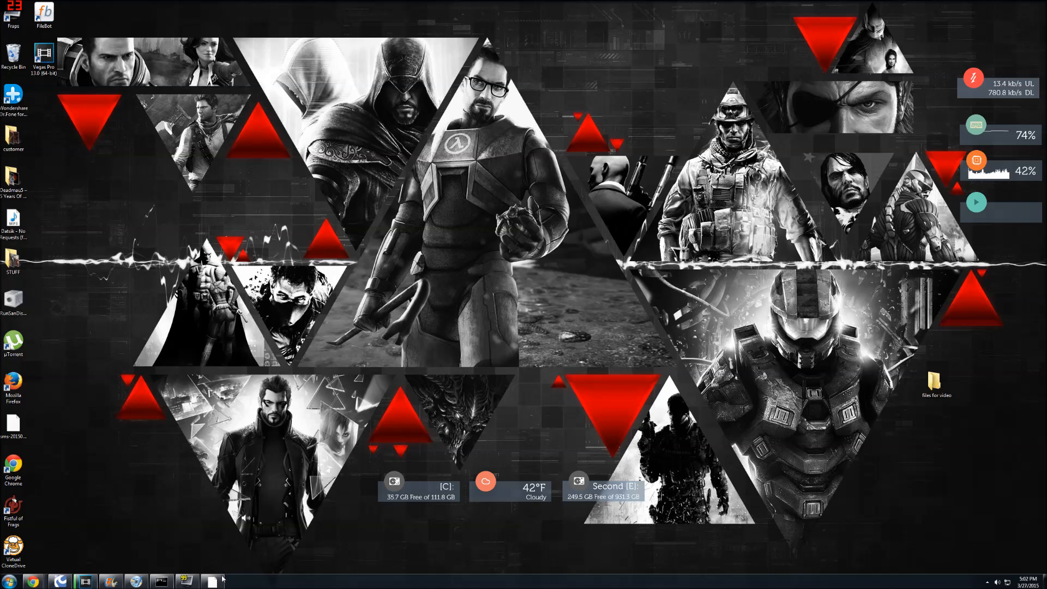
{"action": "mouse_move", "coordinate": [213, 580]}
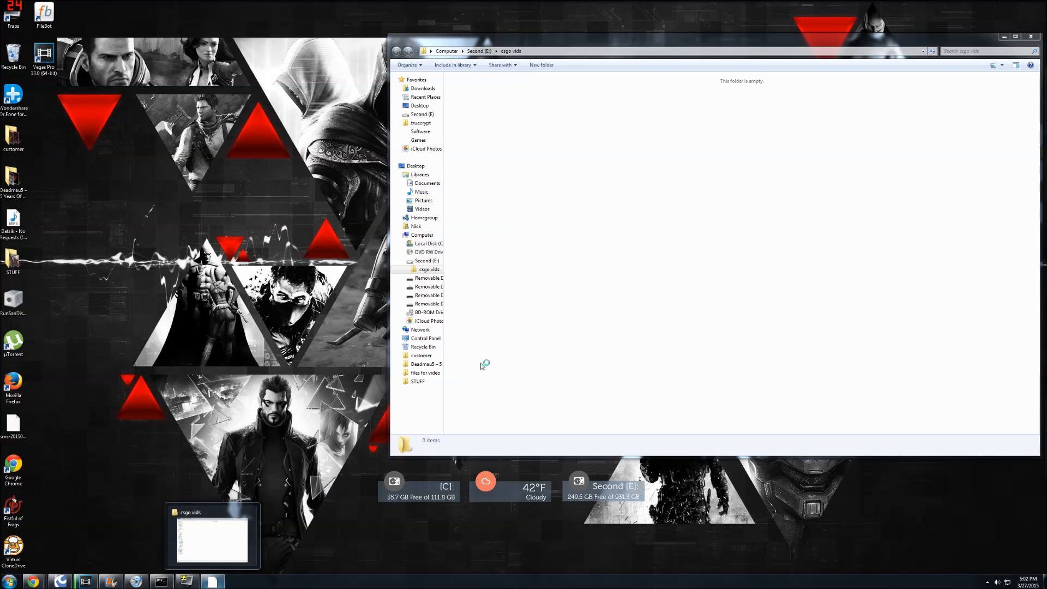
Browse the Sony folder on drive E via its shortcut, then return to files for video.
{"action": "left_click", "coordinate": [1004, 37]}
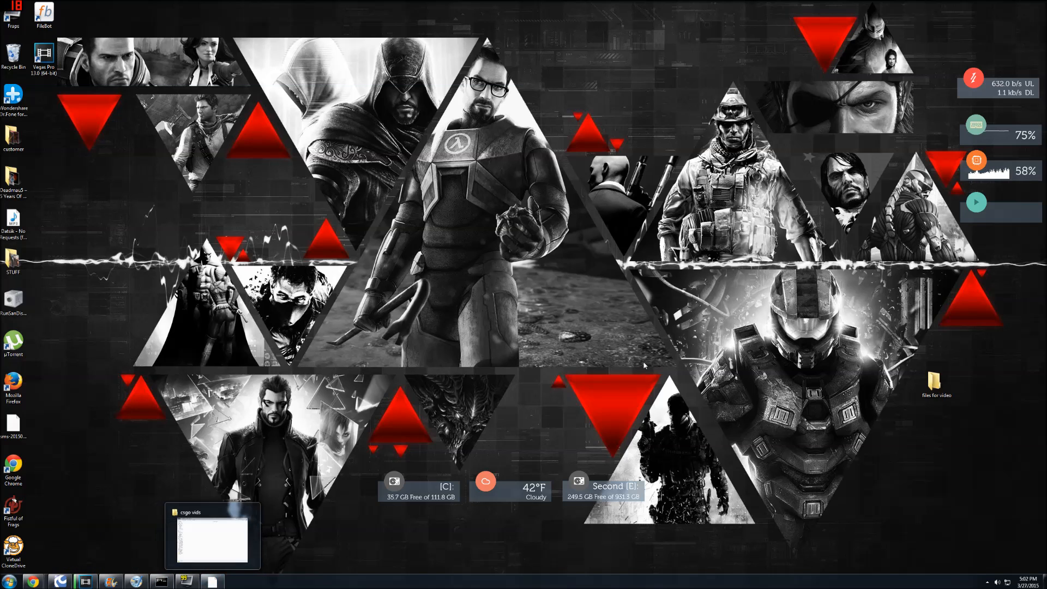
{"action": "double_click", "coordinate": [934, 380]}
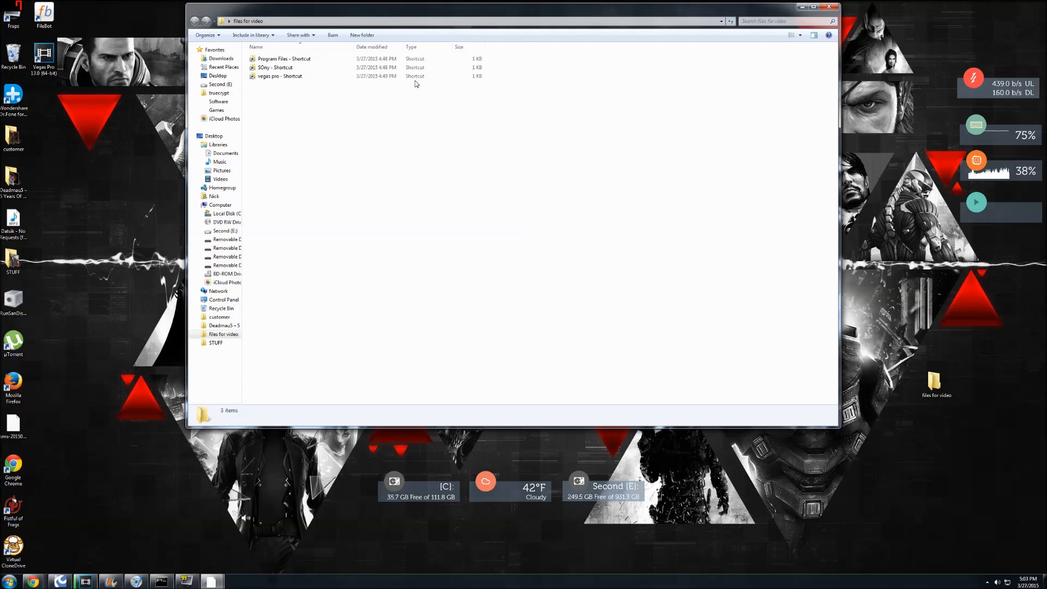
{"action": "mouse_move", "coordinate": [307, 157]}
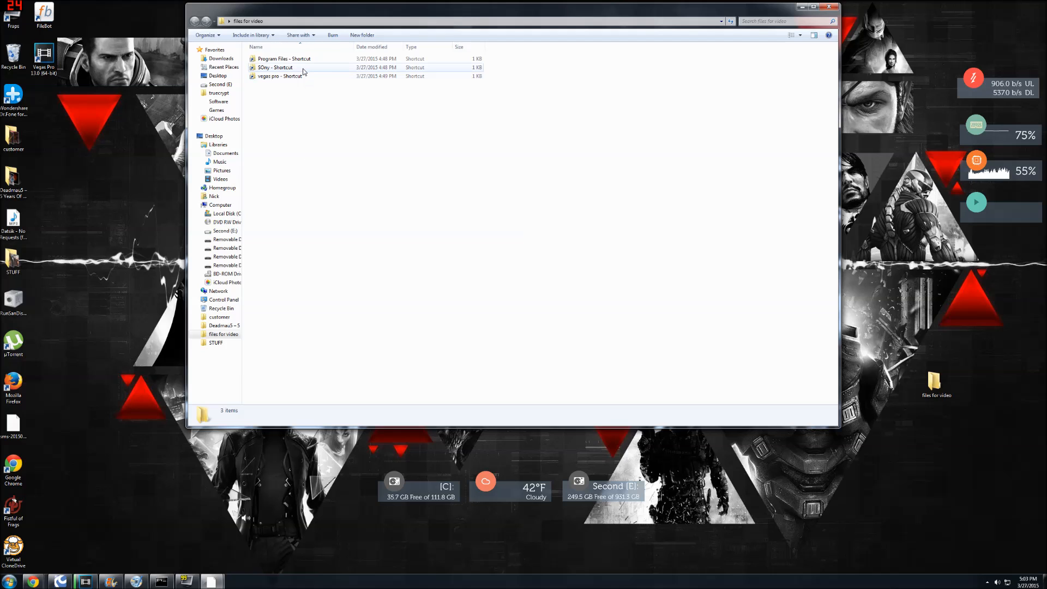
{"action": "double_click", "coordinate": [274, 67]}
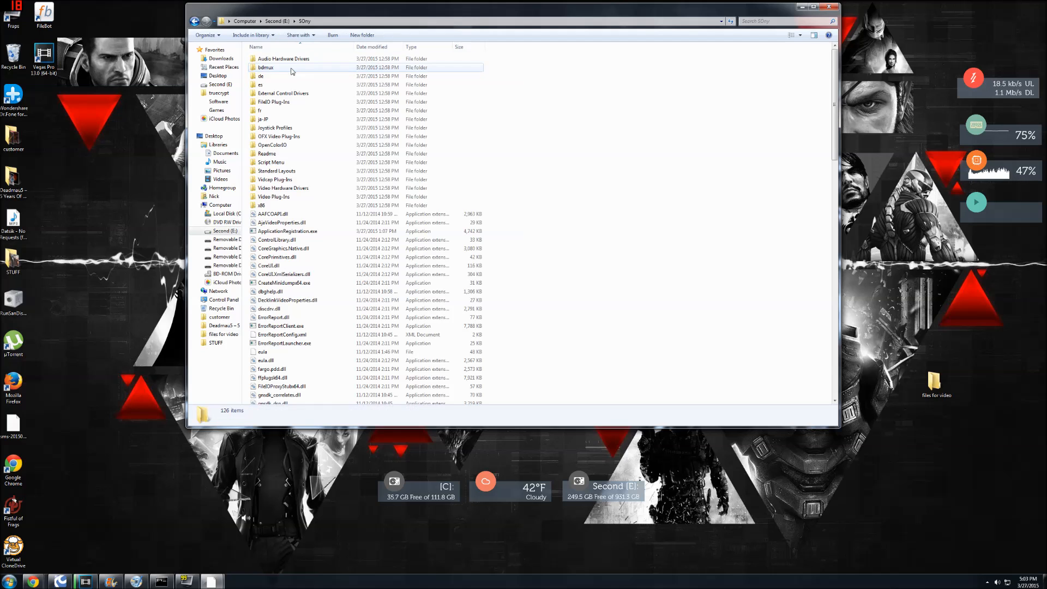
{"action": "scroll", "scroll_direction": "down", "scroll_amount": 3}
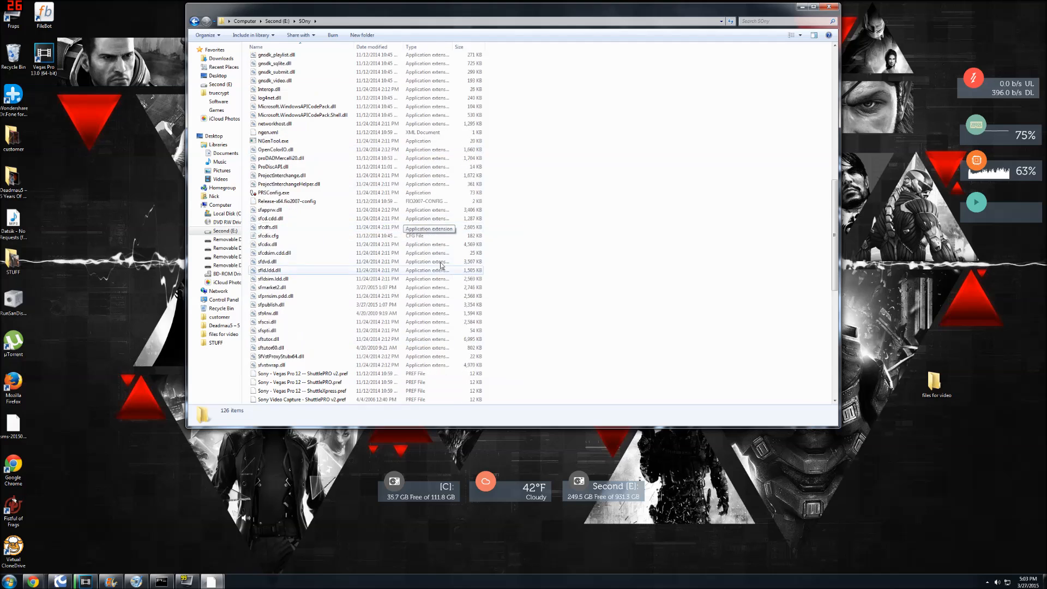
{"action": "scroll", "scroll_direction": "up", "scroll_amount": 3}
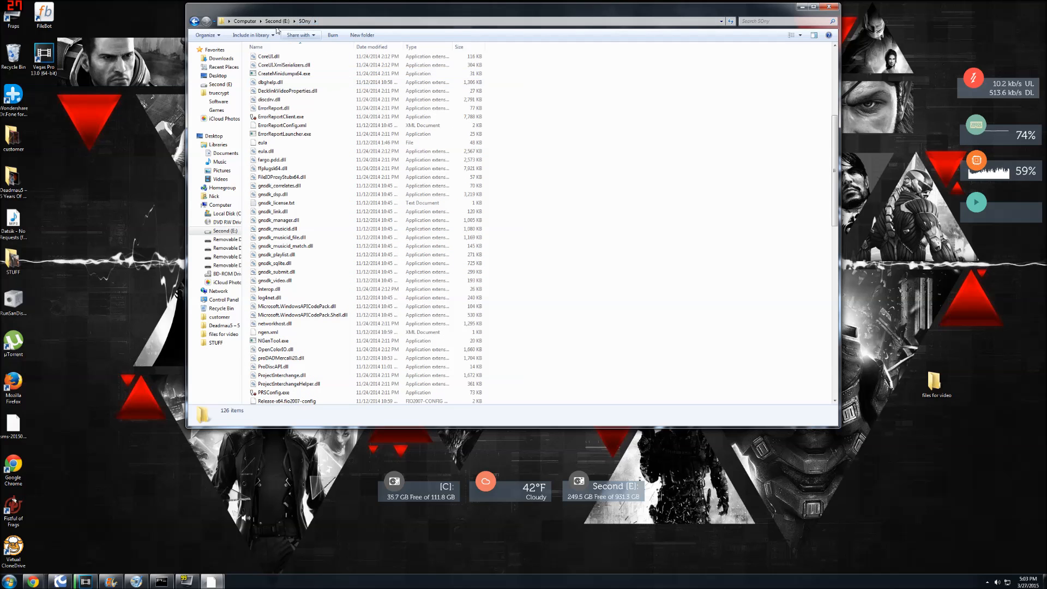
{"action": "left_click", "coordinate": [222, 334]}
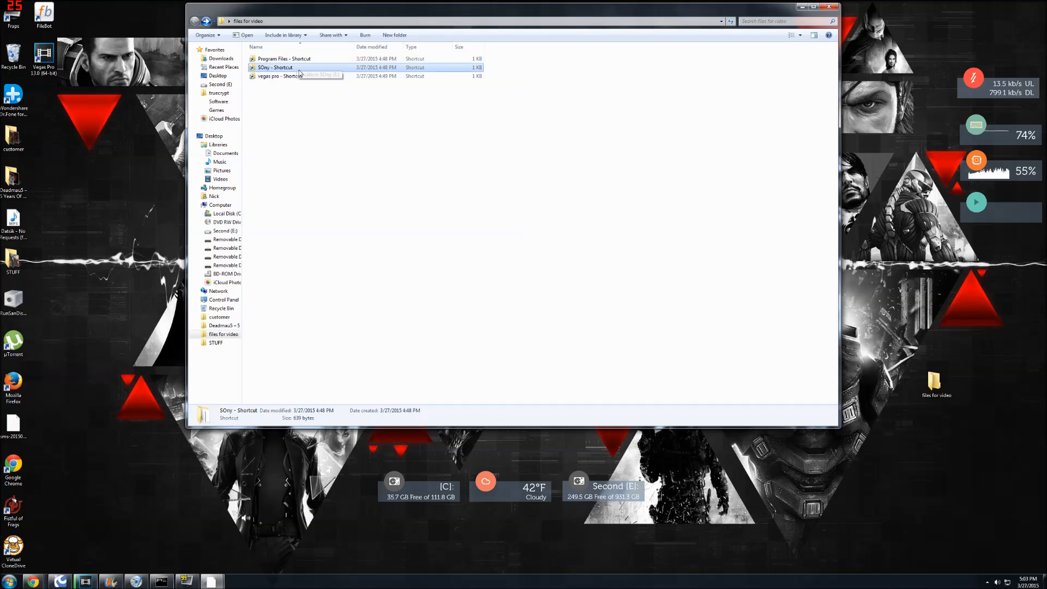
{"action": "mouse_move", "coordinate": [284, 59]}
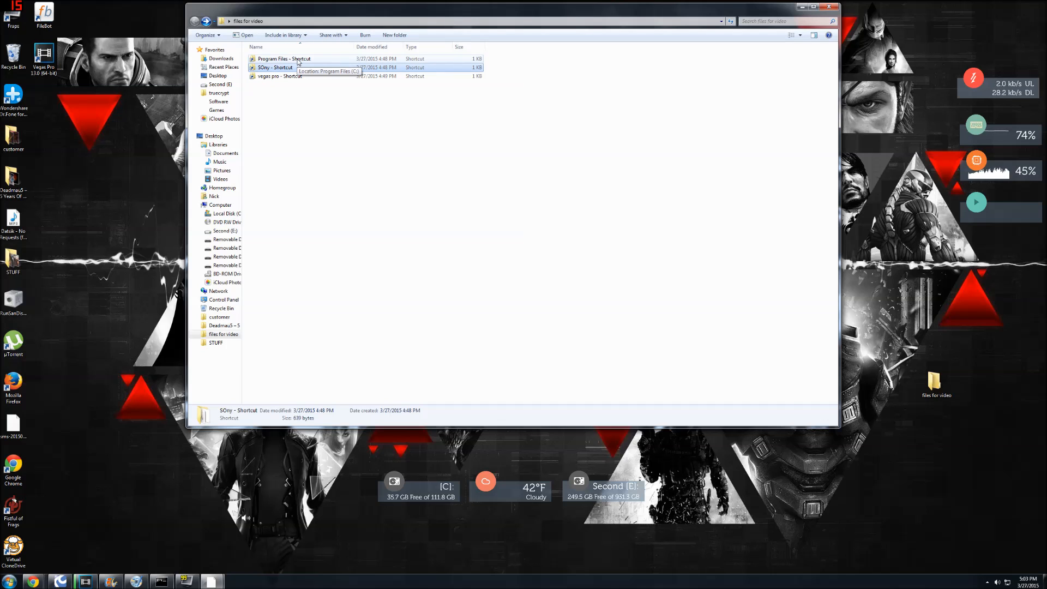
Browse C:\Program Files\Sony and its Vegas Pro 13.0 folder via the Program Files shortcut.
{"action": "double_click", "coordinate": [284, 59]}
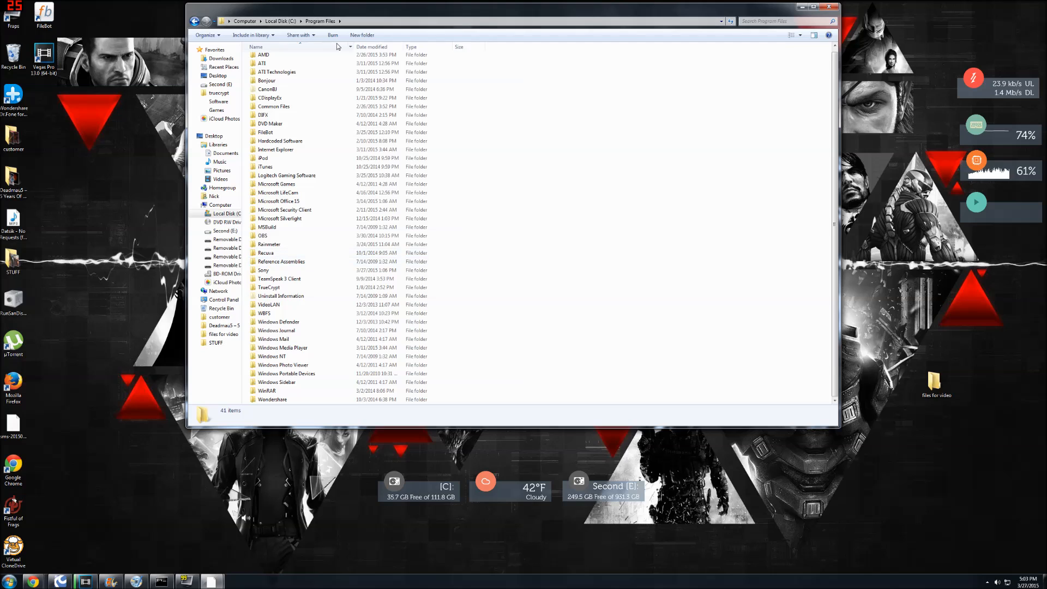
{"action": "left_click", "coordinate": [278, 200]}
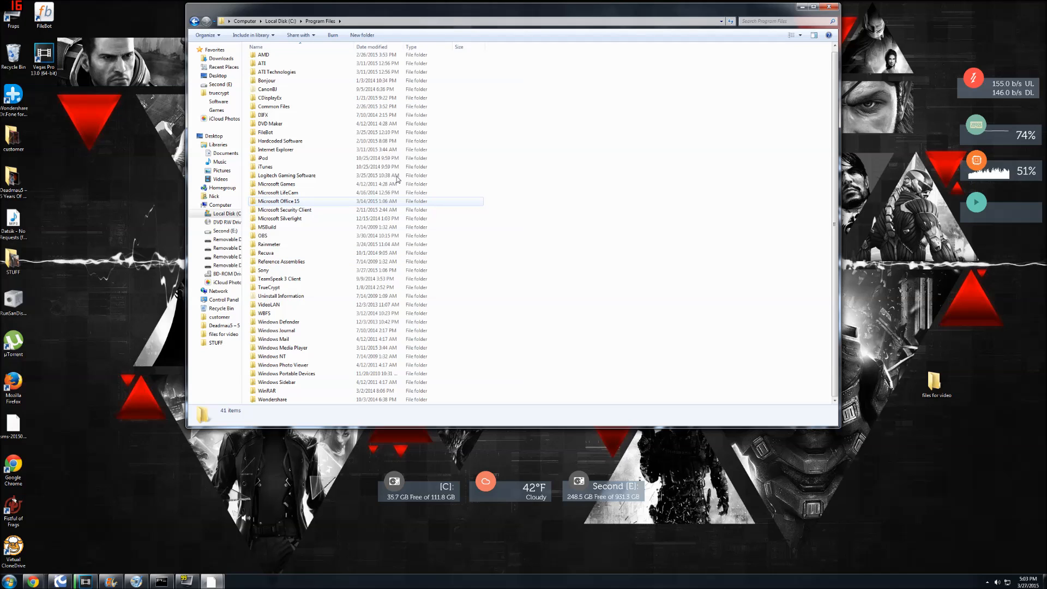
{"action": "mouse_move", "coordinate": [524, 165]}
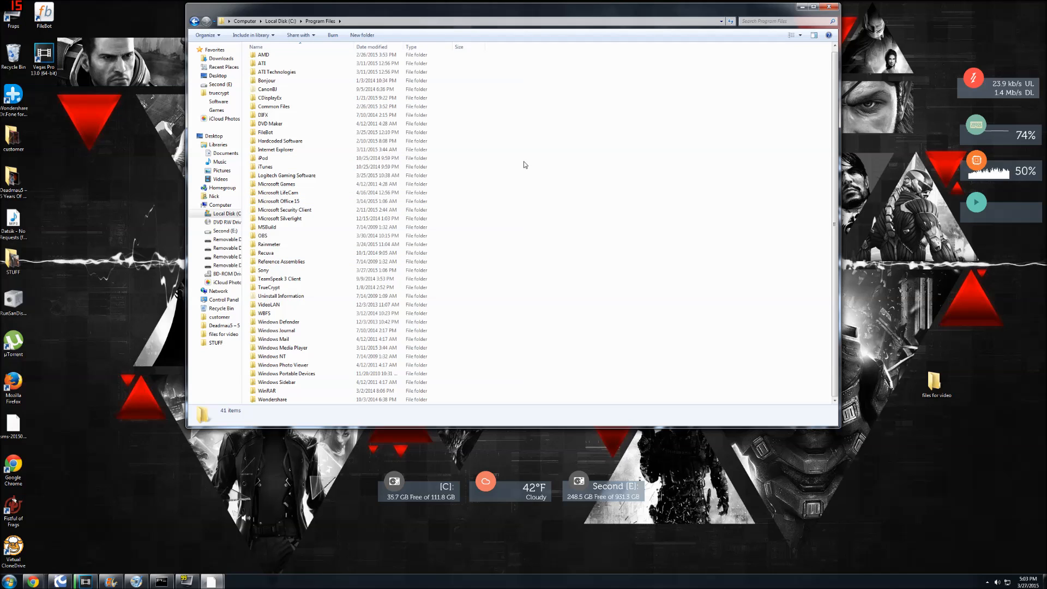
{"action": "mouse_move", "coordinate": [487, 174]}
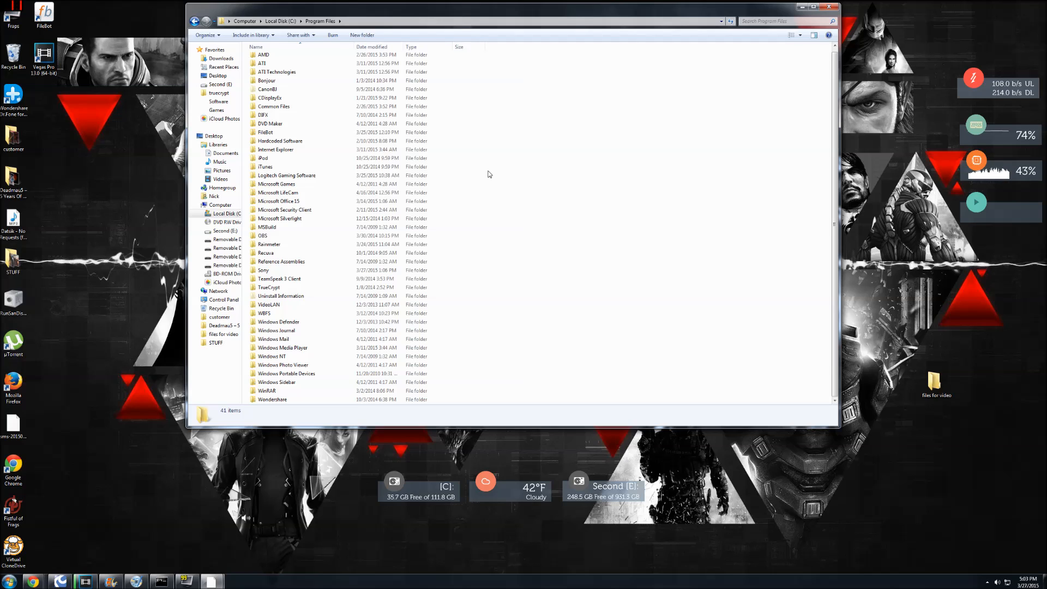
{"action": "mouse_move", "coordinate": [481, 182]}
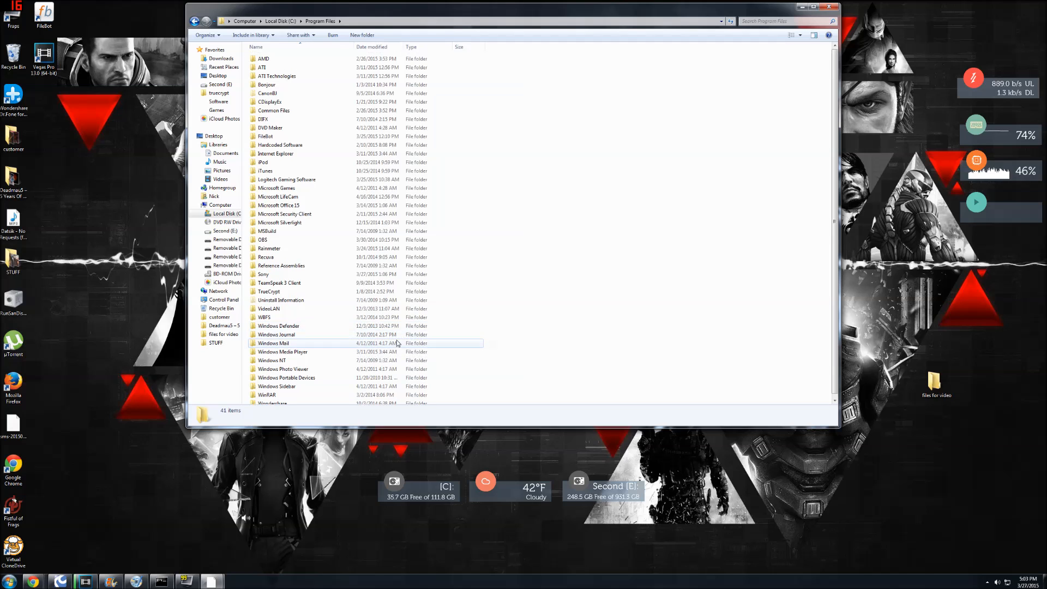
{"action": "scroll", "scroll_direction": "up", "scroll_amount": 3}
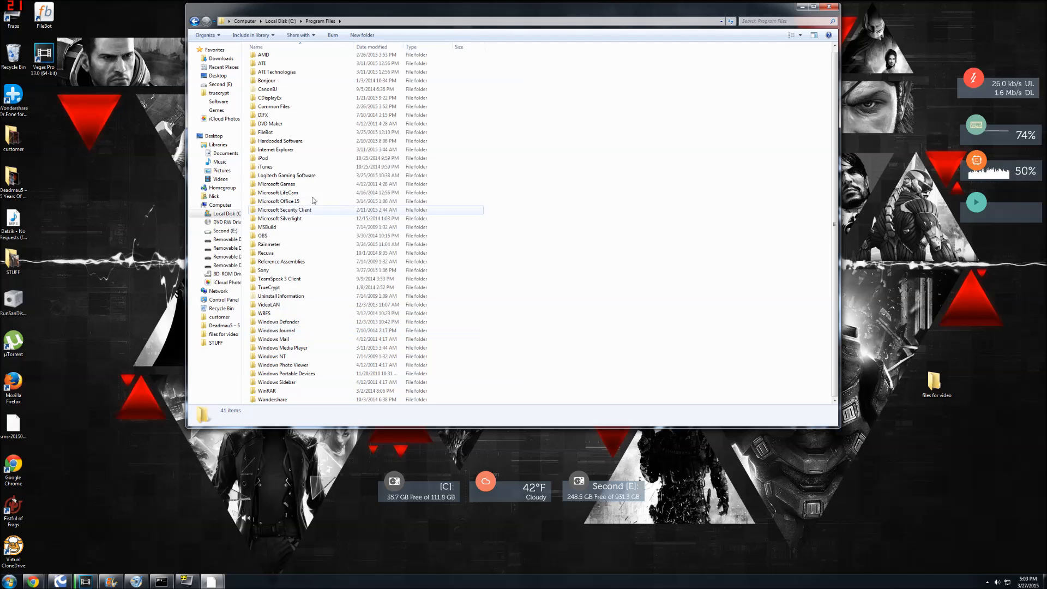
{"action": "double_click", "coordinate": [264, 269]}
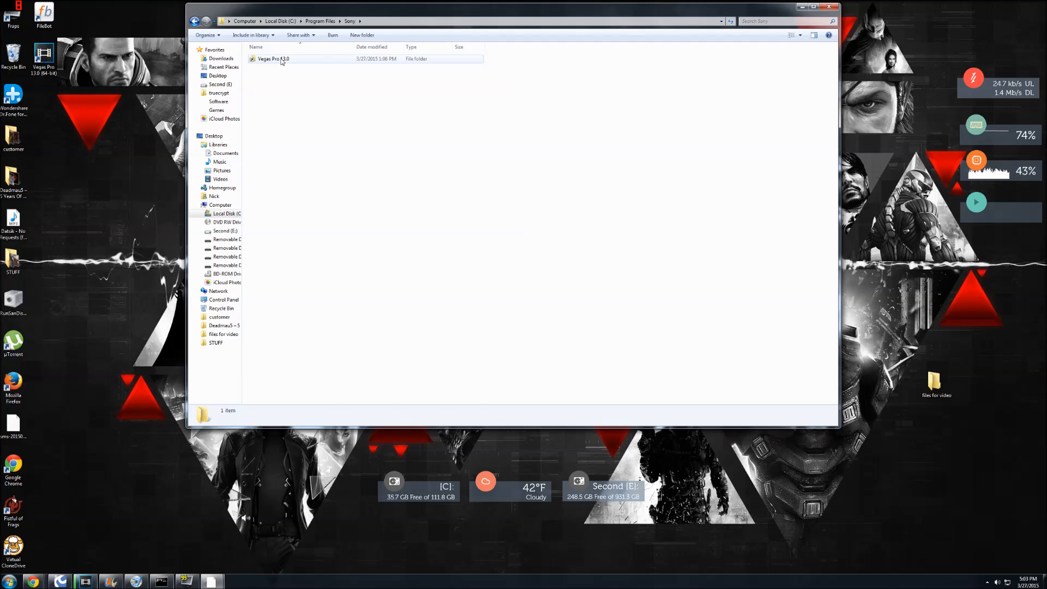
{"action": "double_click", "coordinate": [271, 59]}
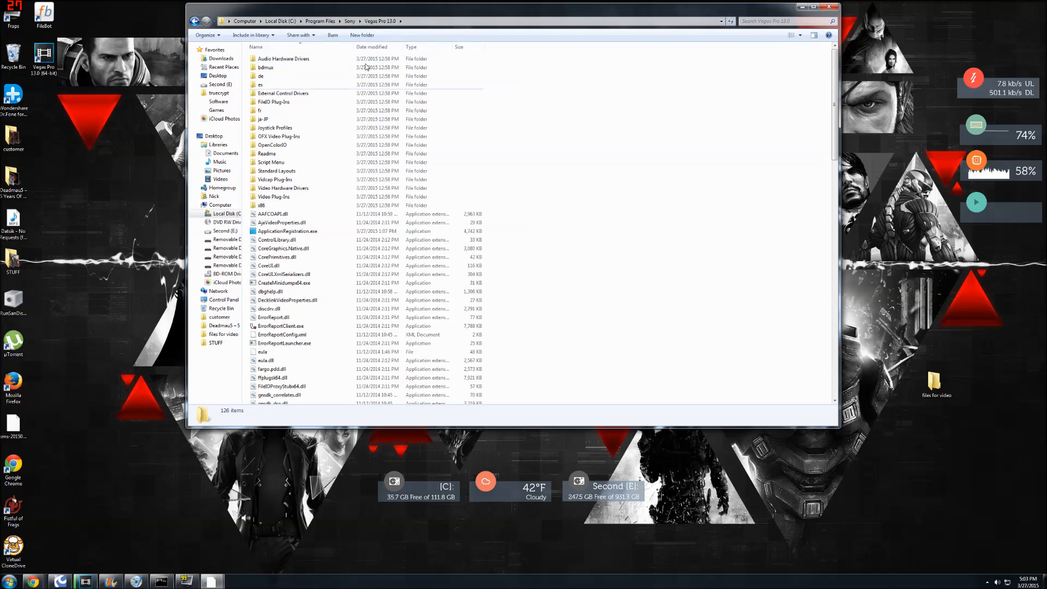
{"action": "left_click", "coordinate": [349, 21]}
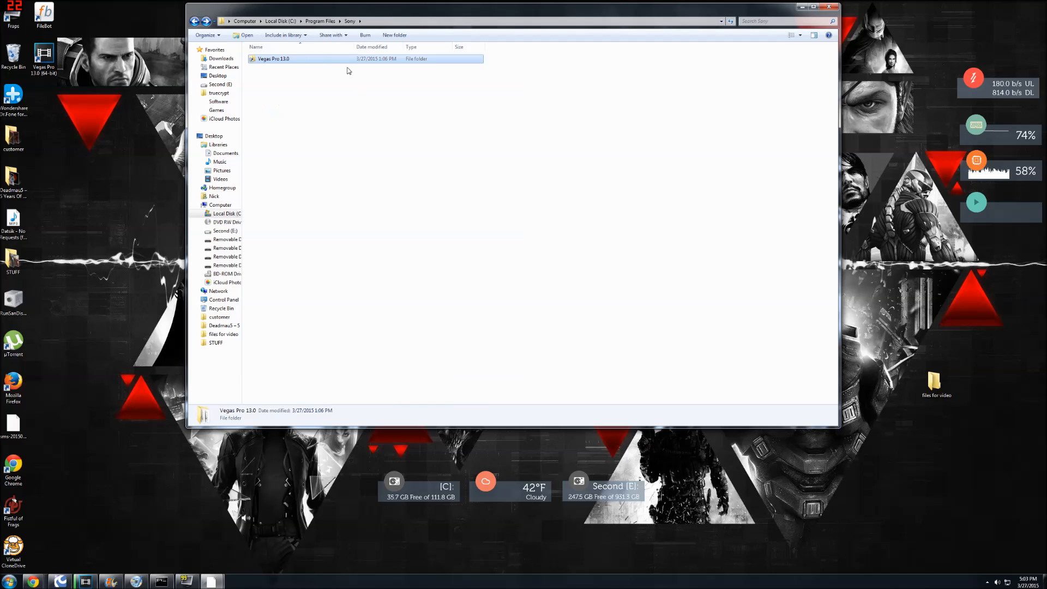
{"action": "mouse_move", "coordinate": [280, 65]}
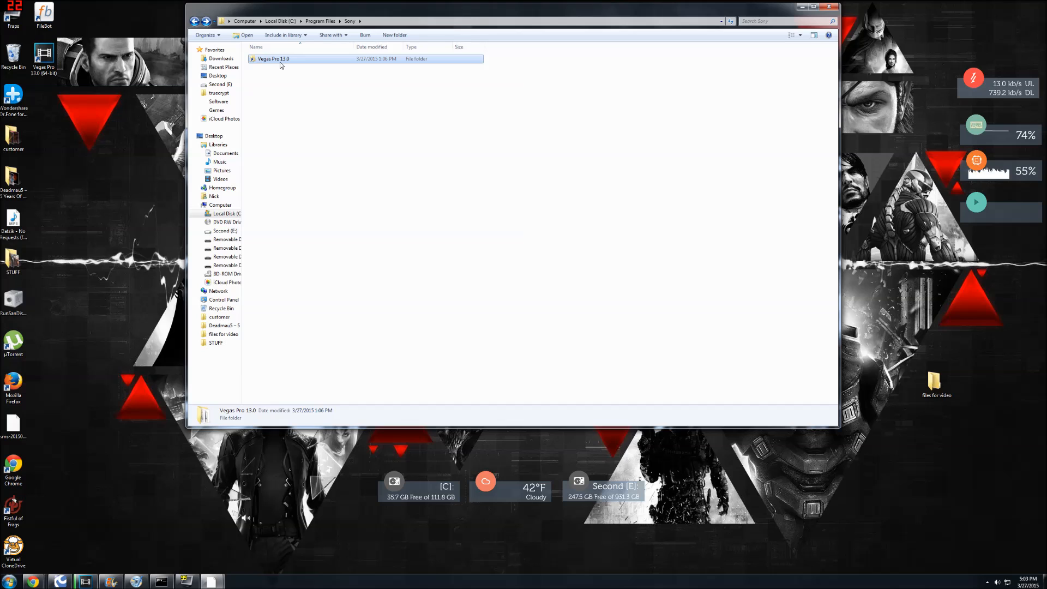
{"action": "left_click", "coordinate": [320, 21]}
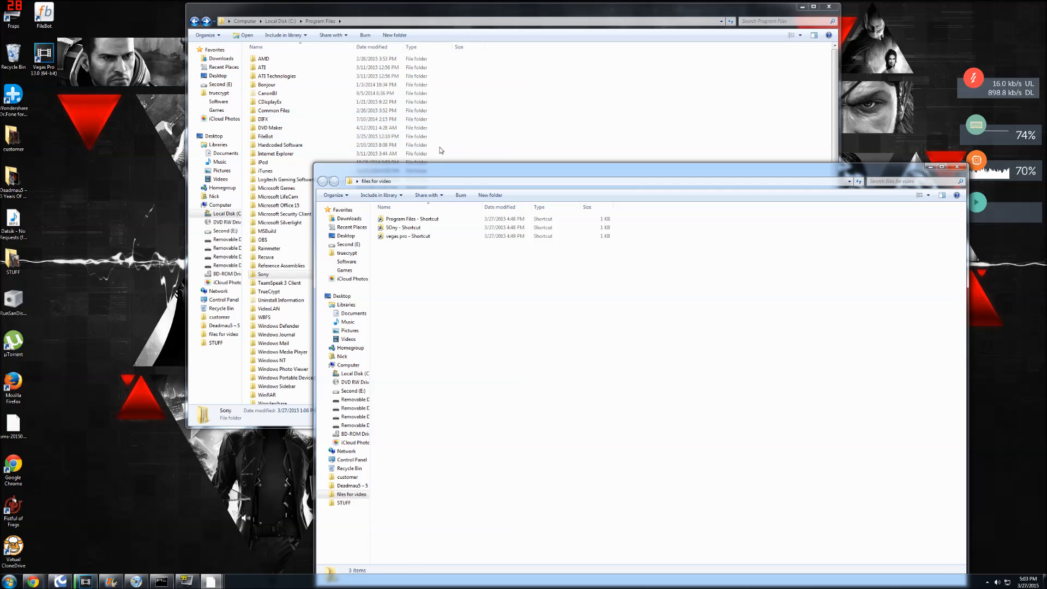
{"action": "mouse_move", "coordinate": [421, 239]}
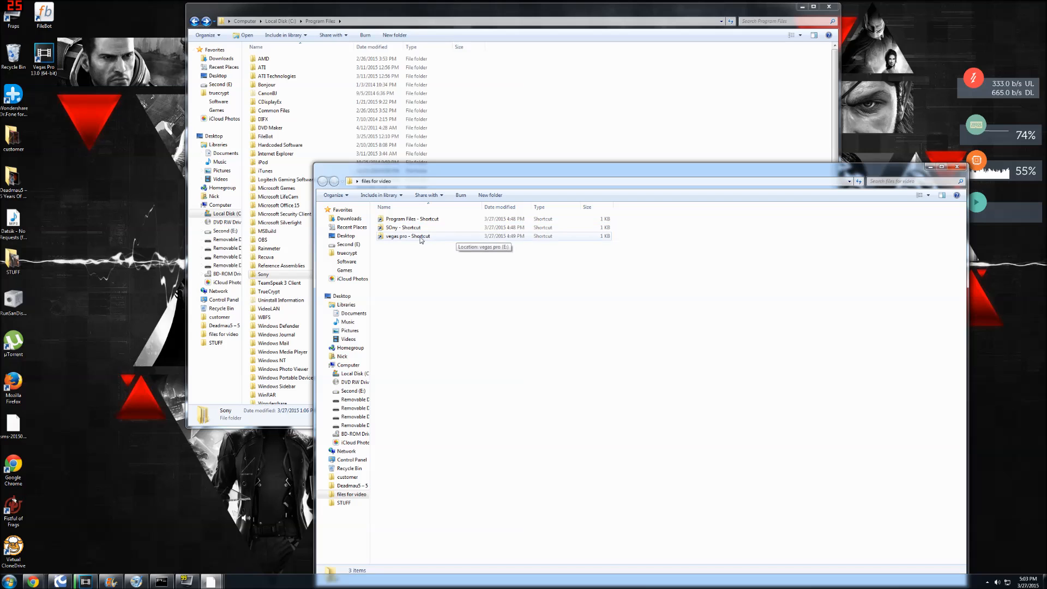
View the E:\vegas pro folder holding the patch, then return to files for video.
{"action": "double_click", "coordinate": [407, 236]}
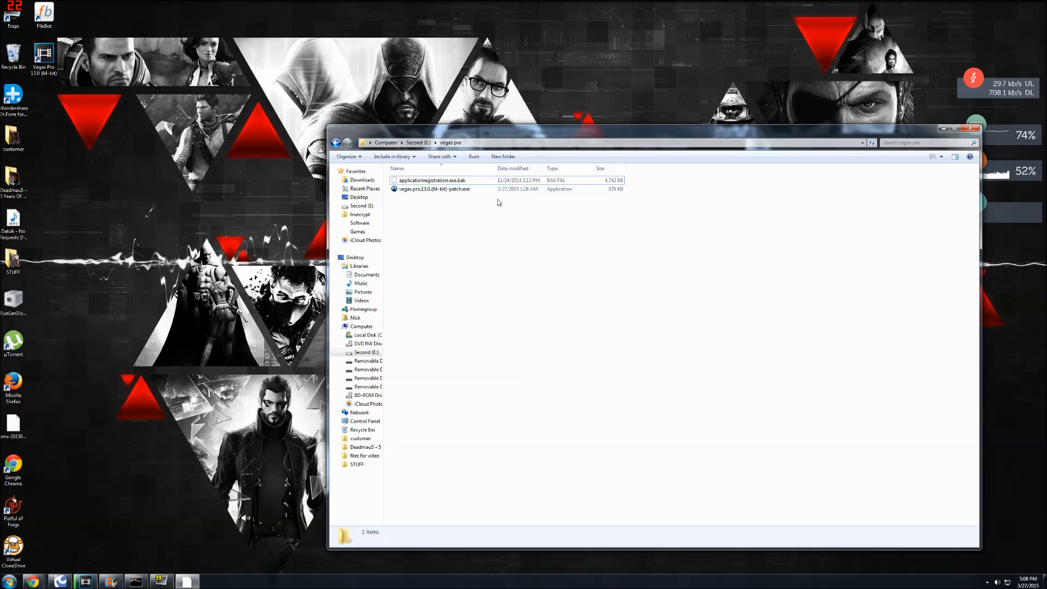
{"action": "mouse_move", "coordinate": [362, 206]}
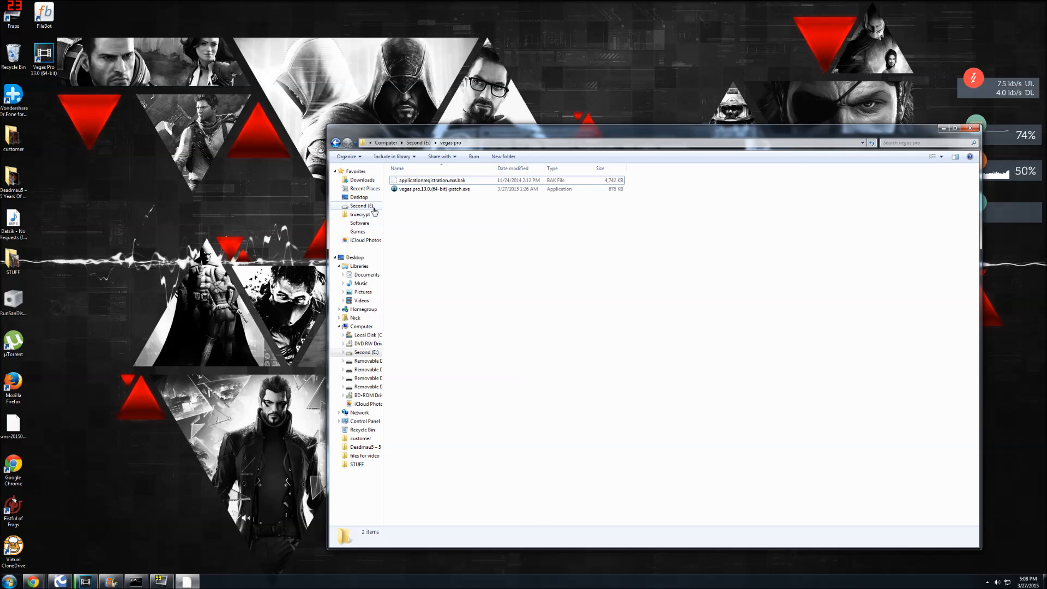
{"action": "mouse_move", "coordinate": [404, 207]}
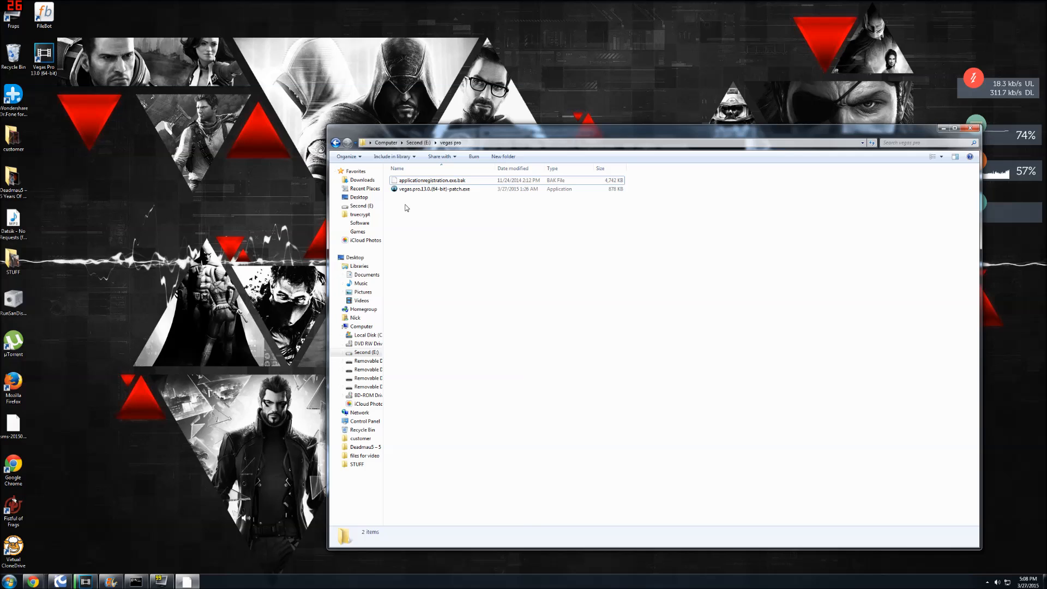
{"action": "left_click", "coordinate": [364, 456]}
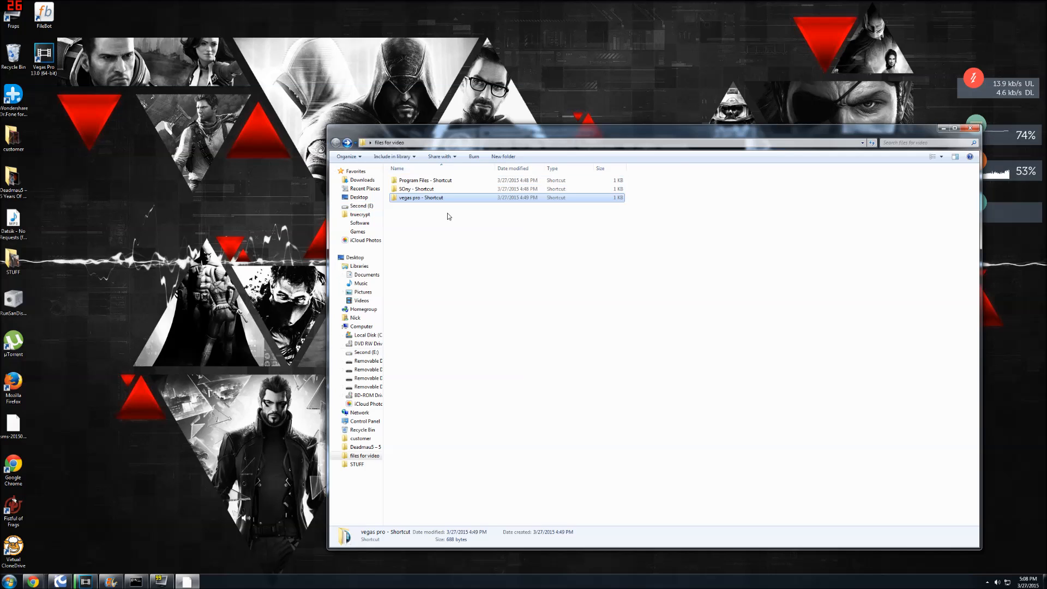
Review the installed Vegas Pro 13.0 folder, then launch the patch from E:\vegas pro.
{"action": "double_click", "coordinate": [424, 179]}
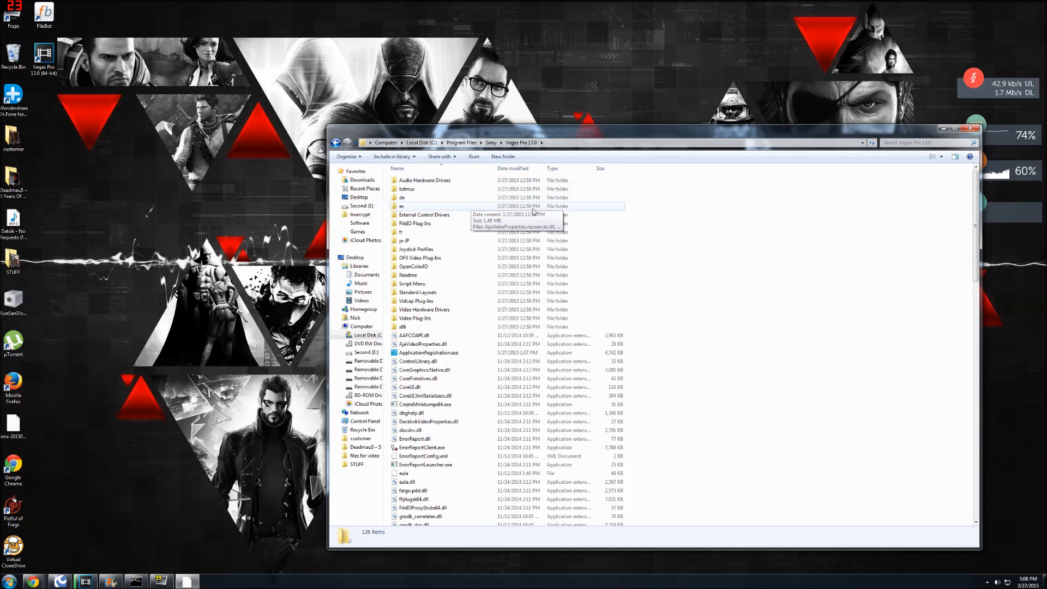
{"action": "left_click", "coordinate": [491, 142]}
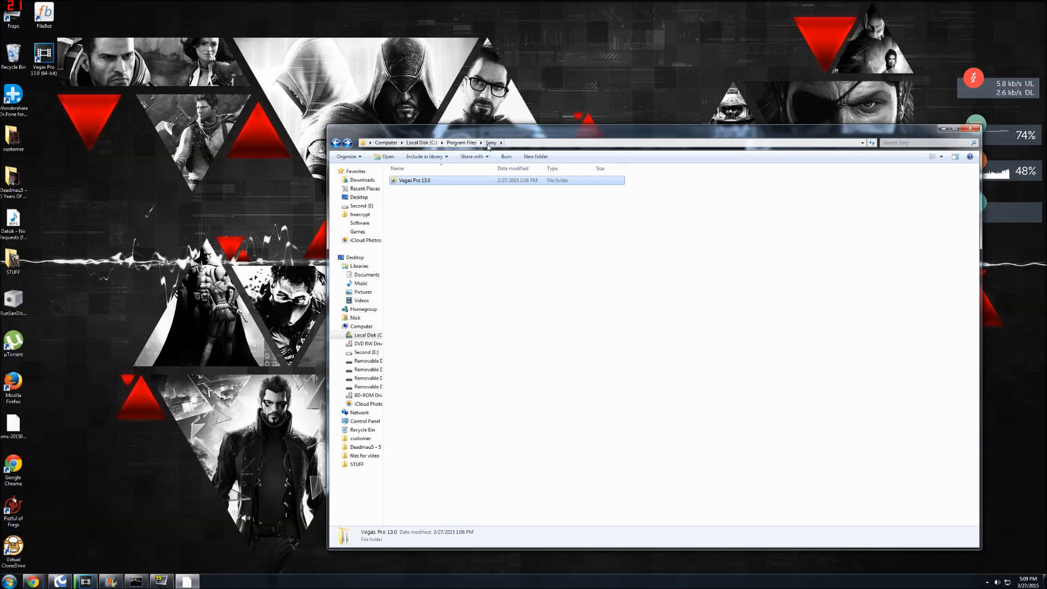
{"action": "left_click", "coordinate": [460, 141]}
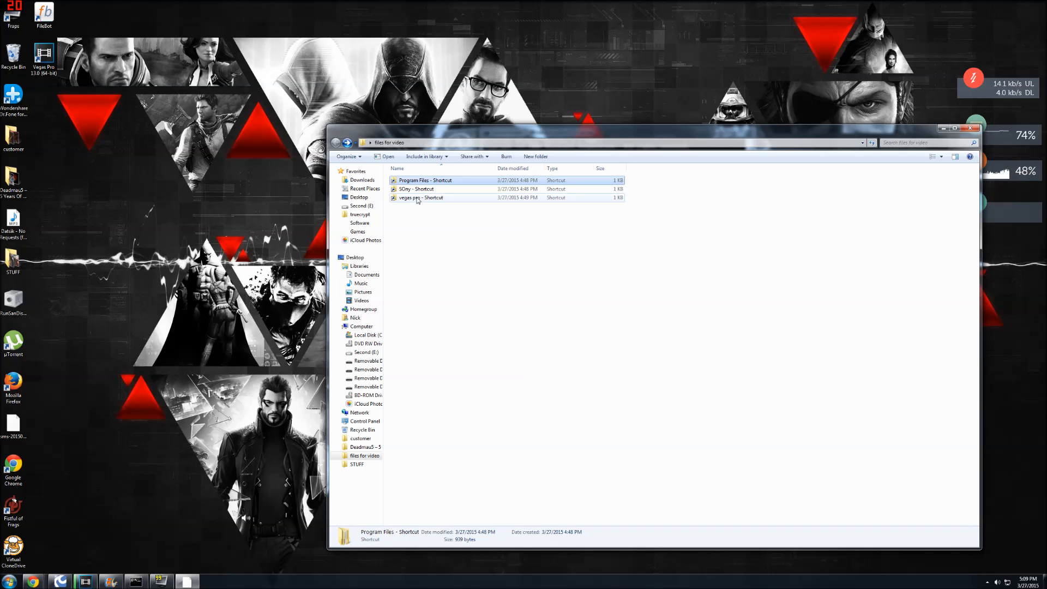
{"action": "mouse_move", "coordinate": [412, 197]}
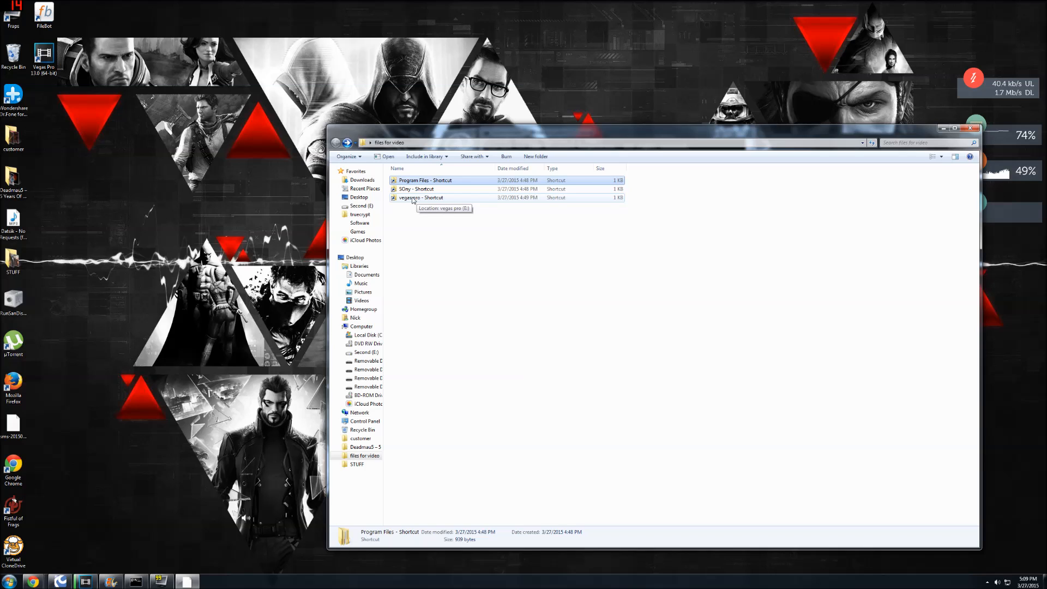
{"action": "mouse_move", "coordinate": [427, 202]}
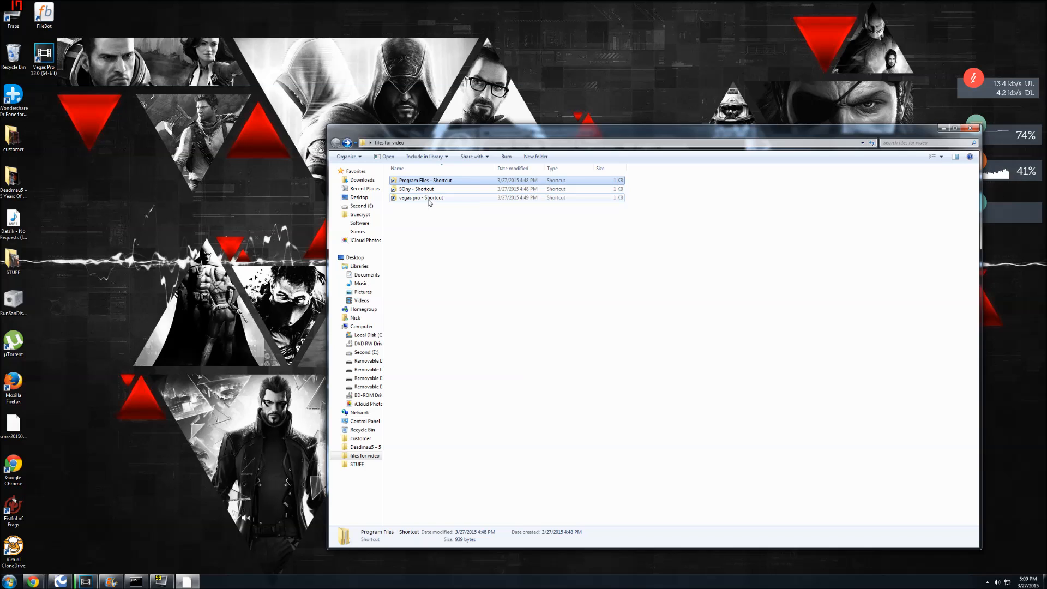
{"action": "double_click", "coordinate": [432, 189]}
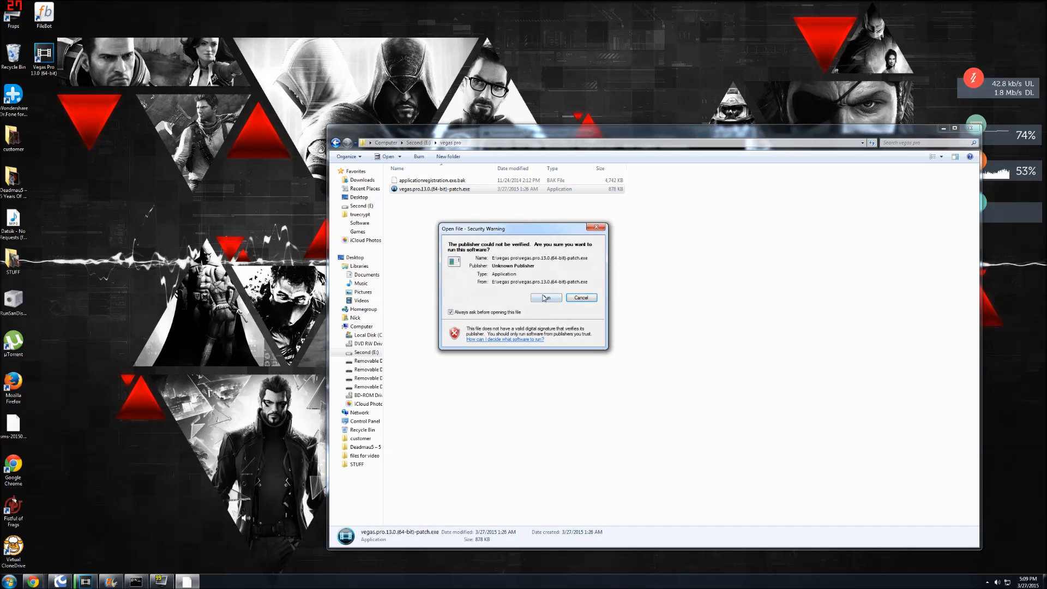
Run the unverified patch past the security warning, then close the KHG Team patcher.
{"action": "left_click", "coordinate": [545, 296]}
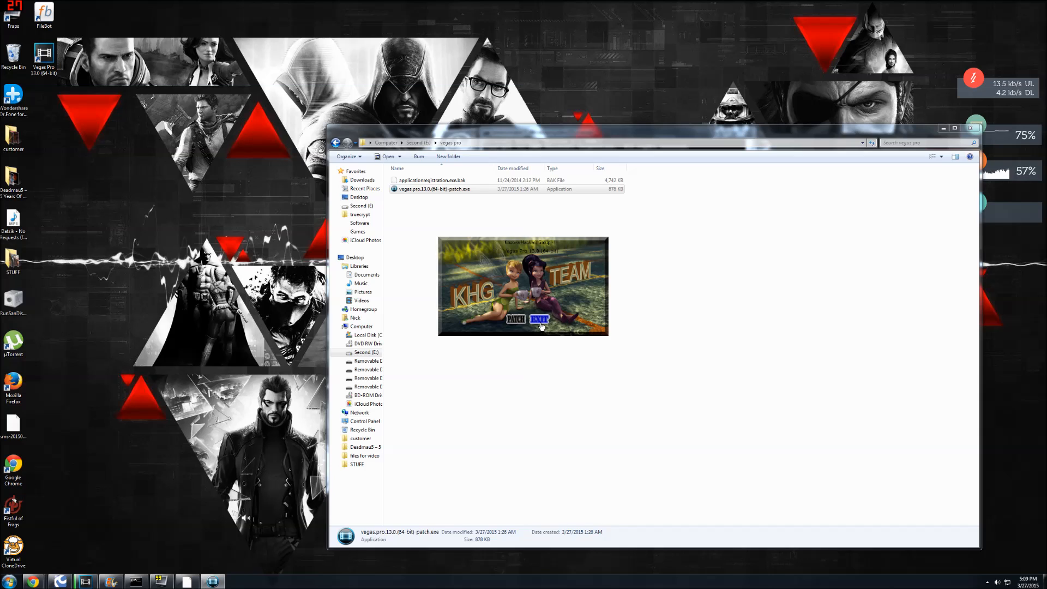
{"action": "left_click", "coordinate": [539, 318]}
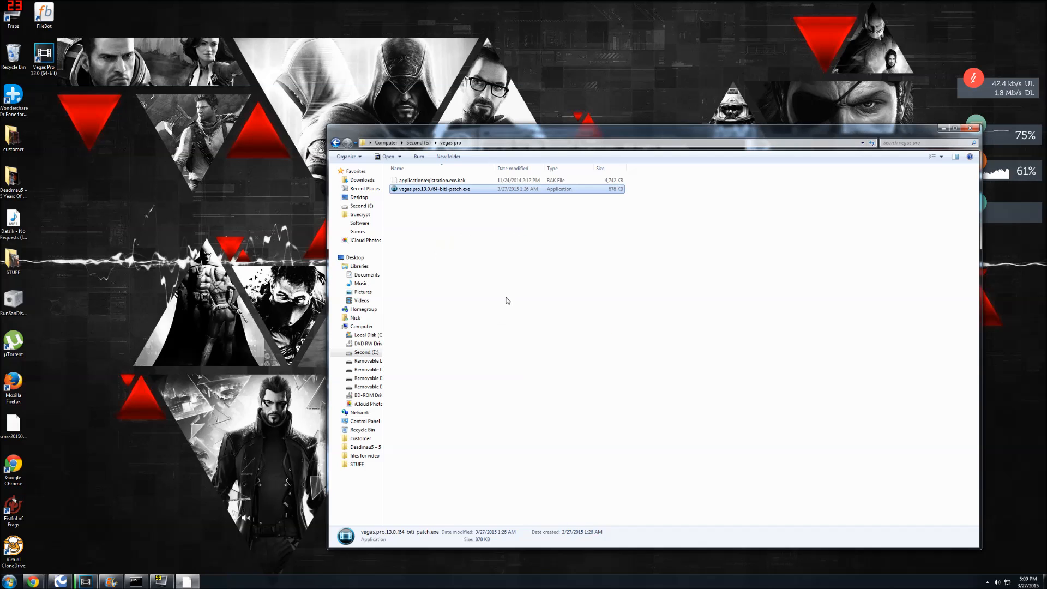
{"action": "mouse_move", "coordinate": [465, 235]}
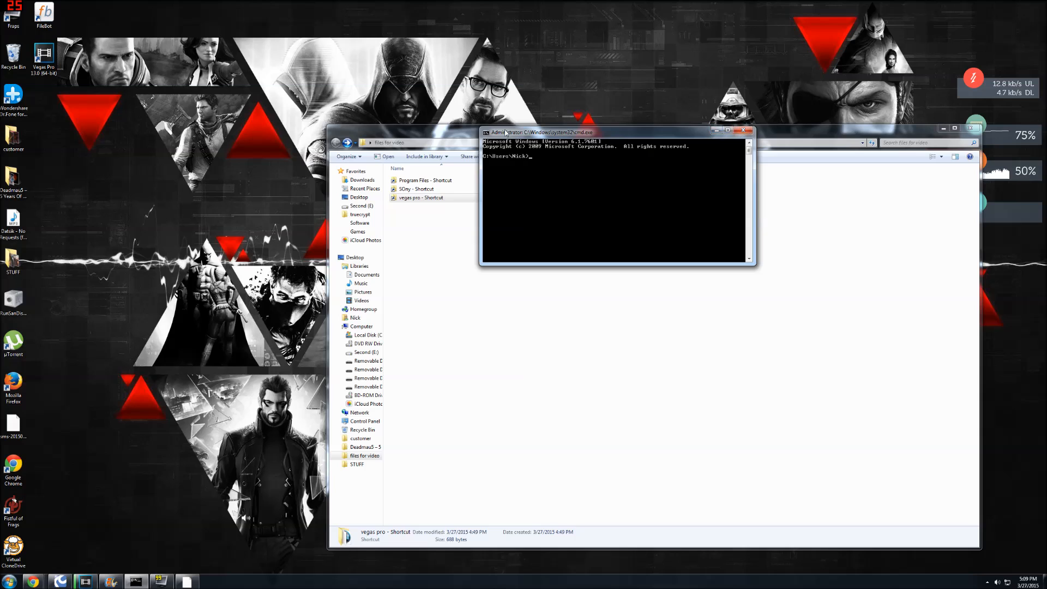
{"action": "mouse_move", "coordinate": [644, 266]}
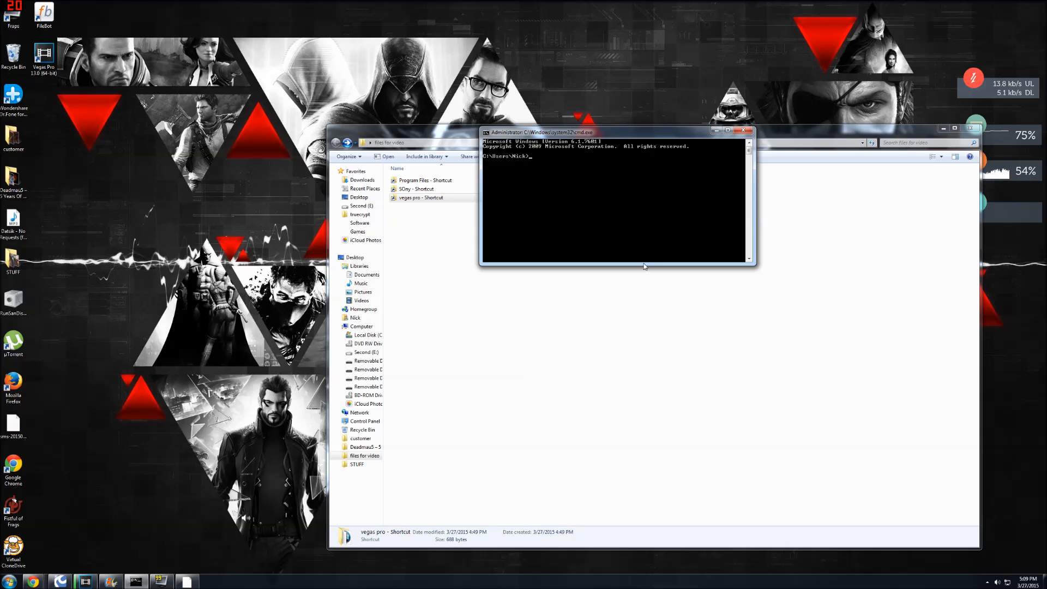
{"action": "mouse_move", "coordinate": [638, 271]}
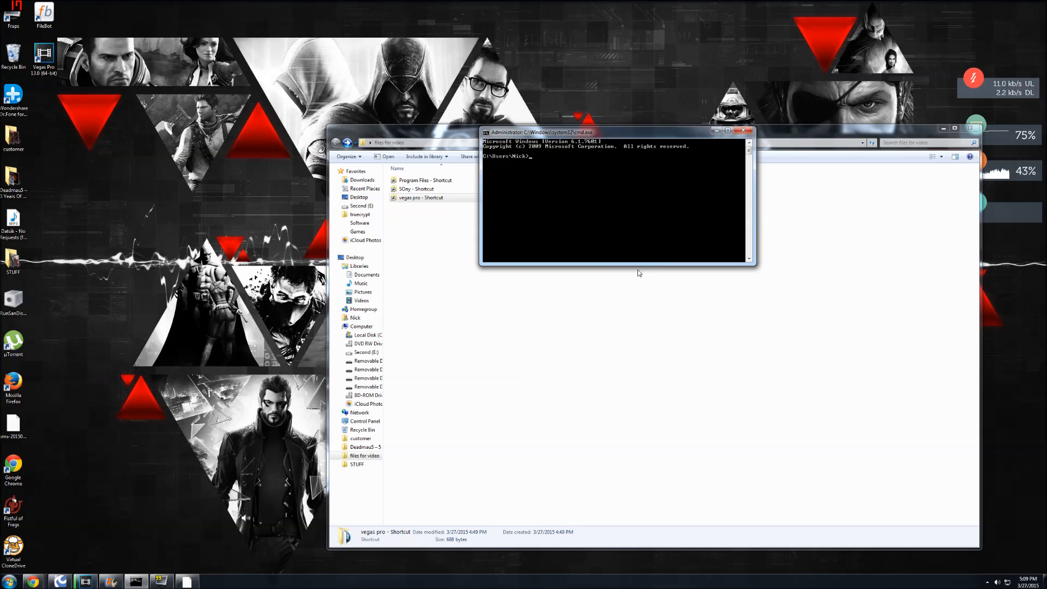
Begin a cd command in the administrator Command Prompt.
{"action": "type", "text": "cd"}
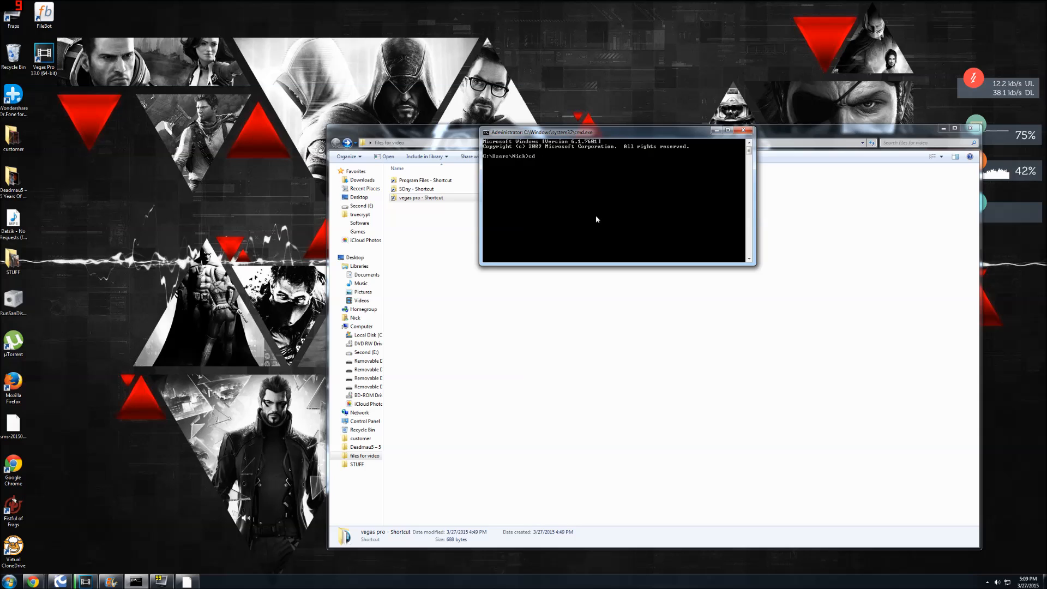
Show the Sony folder under Program Files in Explorer alongside the command prompt.
{"action": "left_click", "coordinate": [749, 130]}
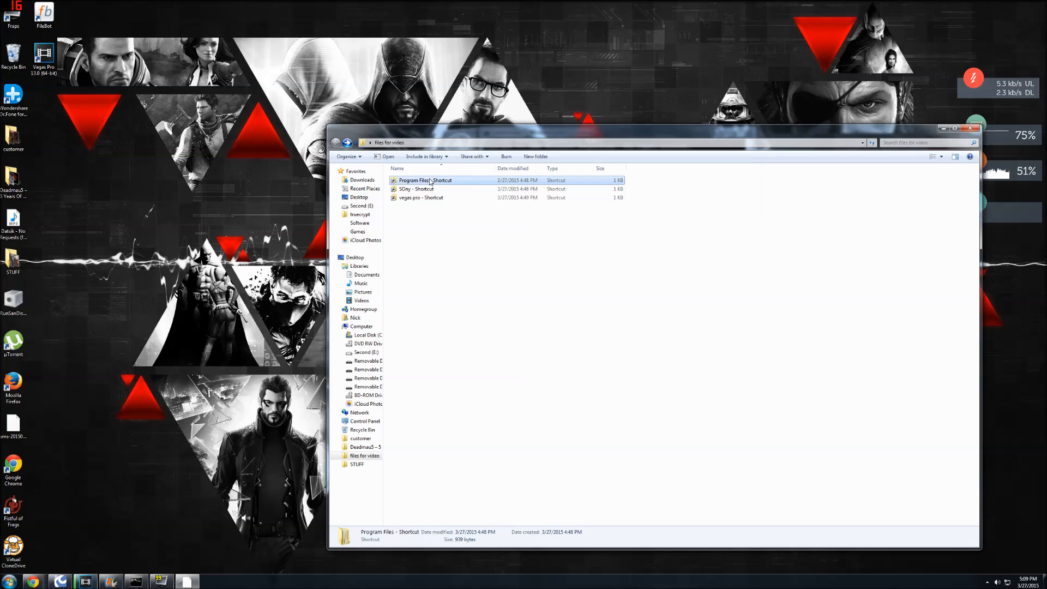
{"action": "double_click", "coordinate": [425, 180]}
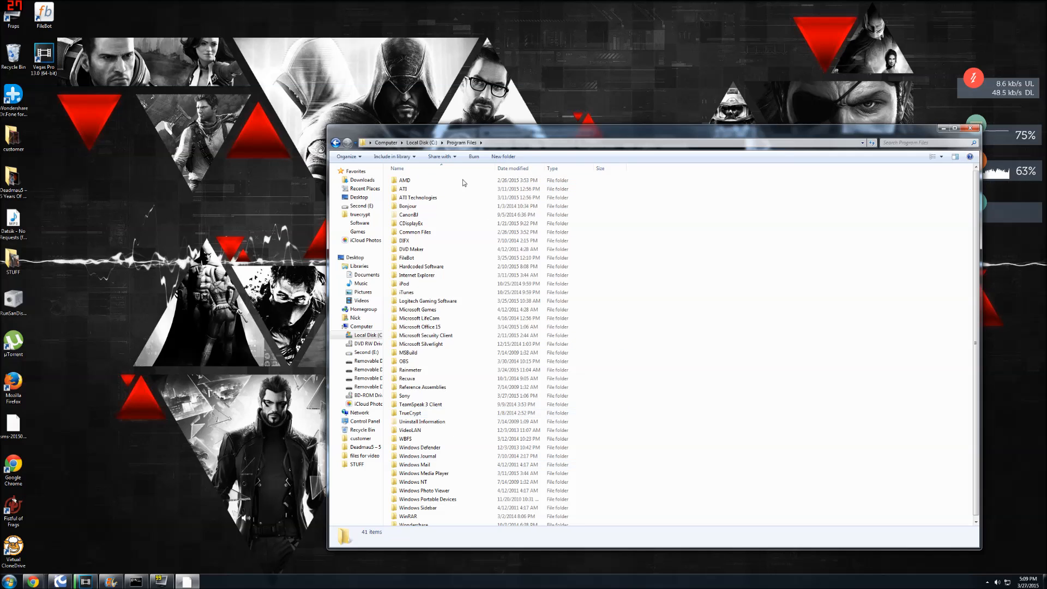
{"action": "left_click", "coordinate": [406, 394]}
{"action": "type", "text": "cd C:\\Program Files\\Sony"}
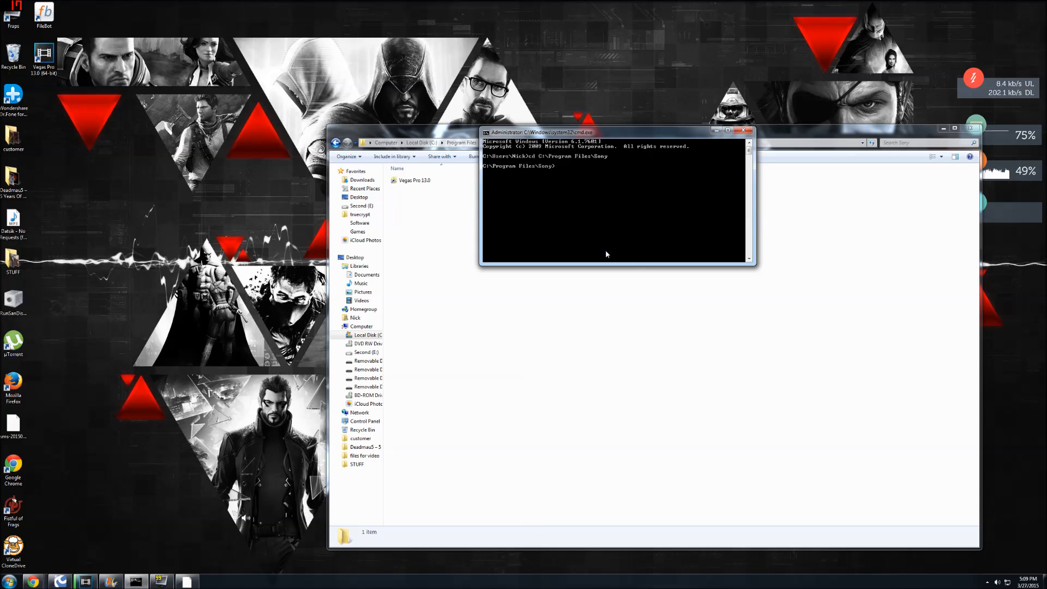
{"action": "mouse_move", "coordinate": [679, 339]}
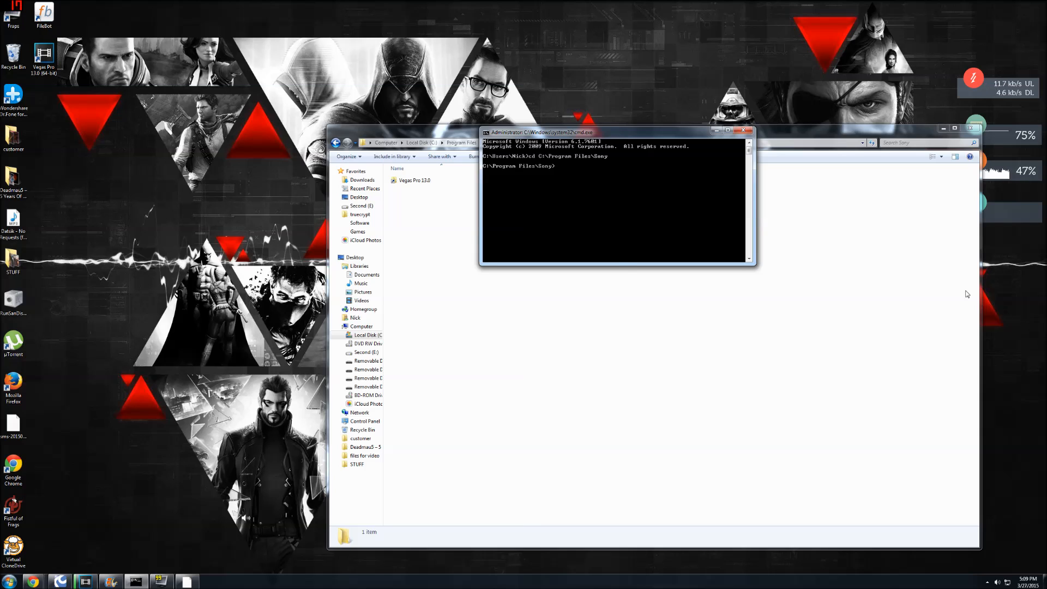
Compose mklink /D "Vegas Pro 13.0" at the C:\Program Files\Sony prompt.
{"action": "type", "text": "mklink /D"}
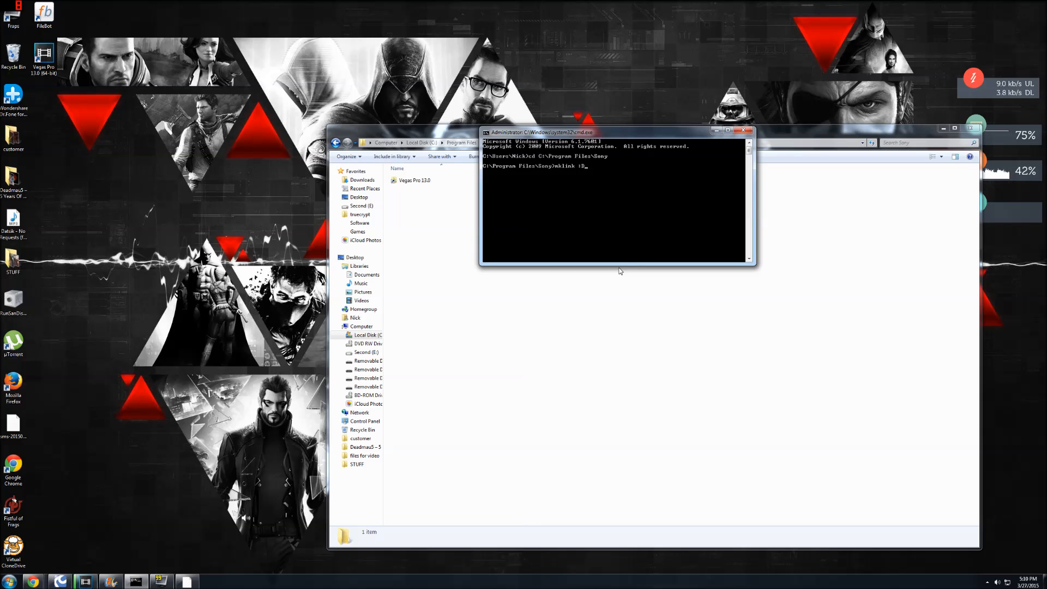
{"action": "key", "text": "Backspace"}
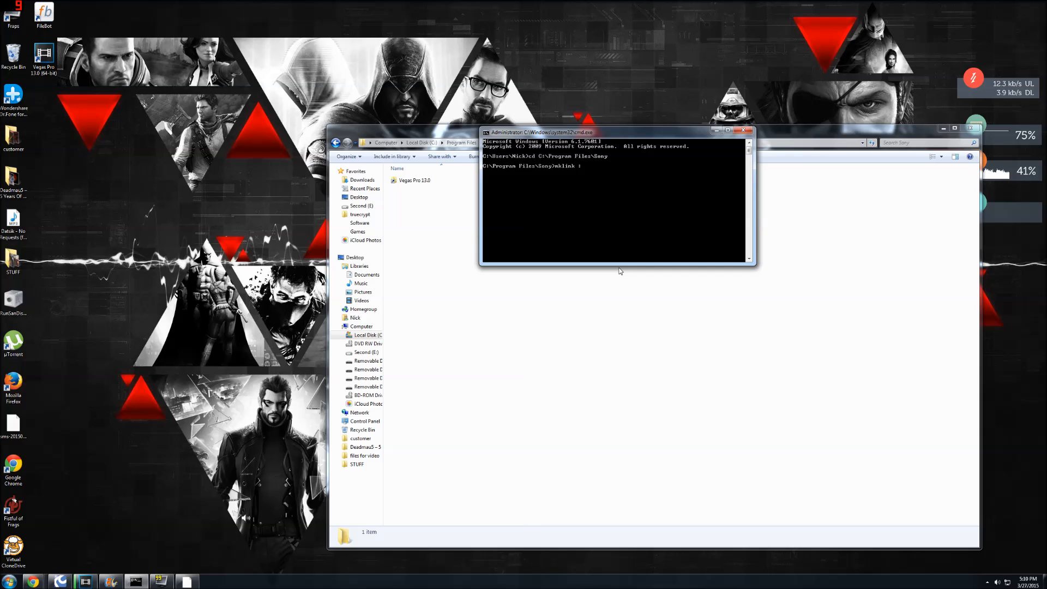
{"action": "type", "text": "/D \""}
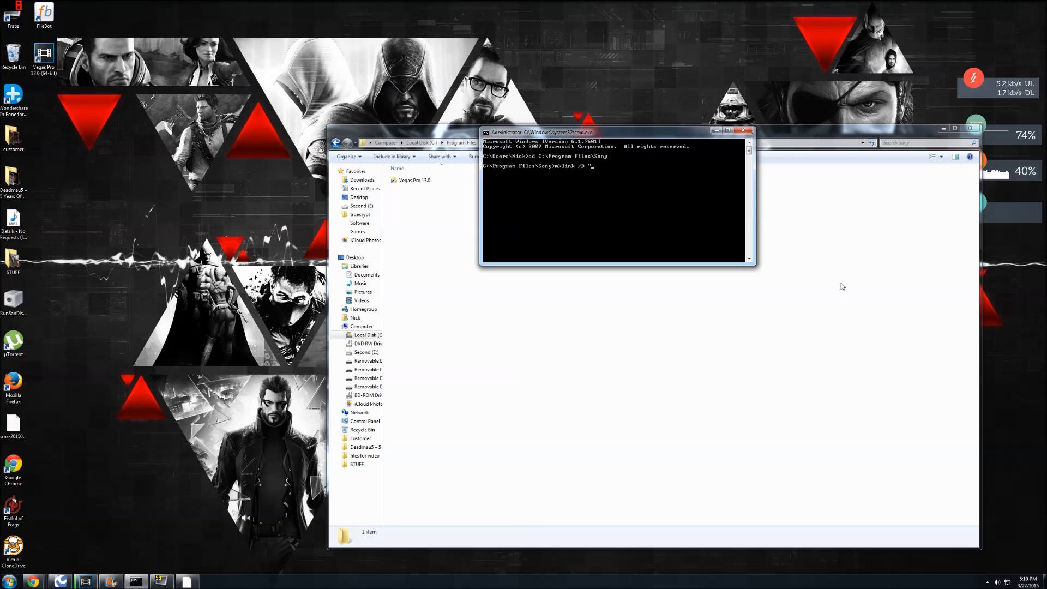
{"action": "type", "text": "Vegas P"}
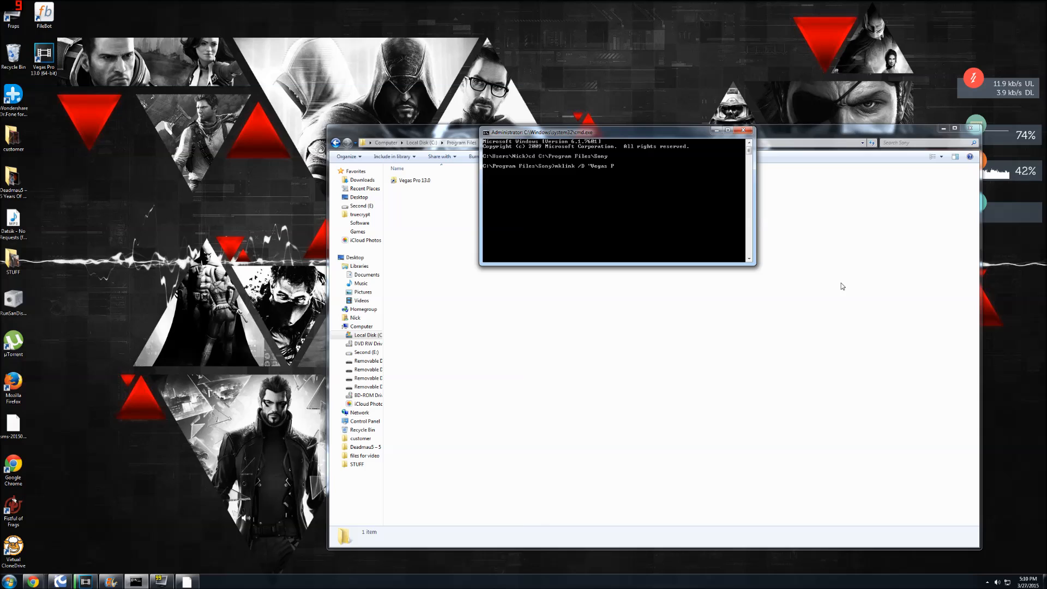
{"action": "type", "text": "ro"}
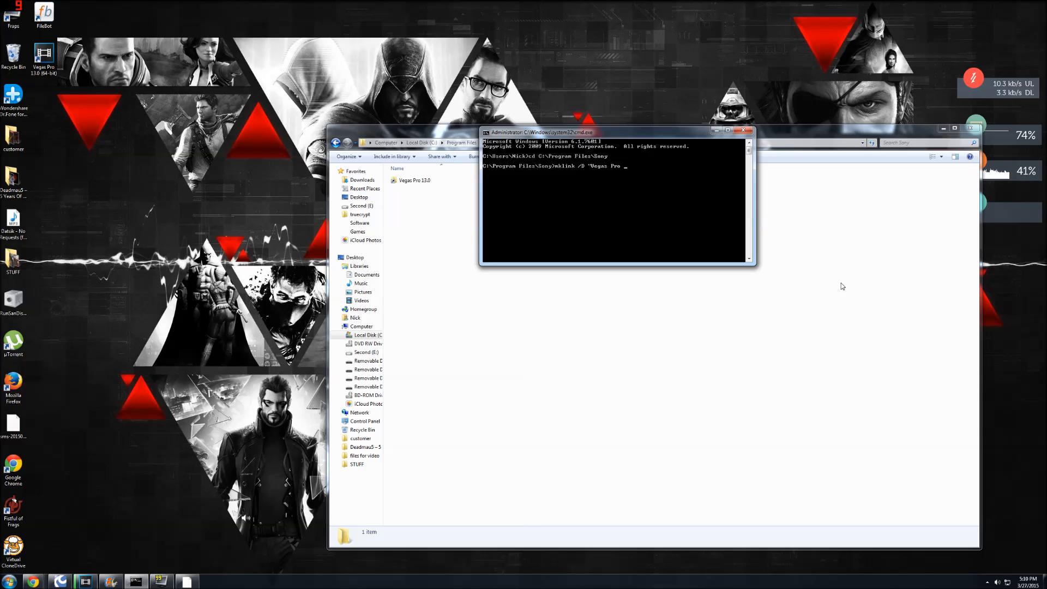
{"action": "type", "text": "13.0\""}
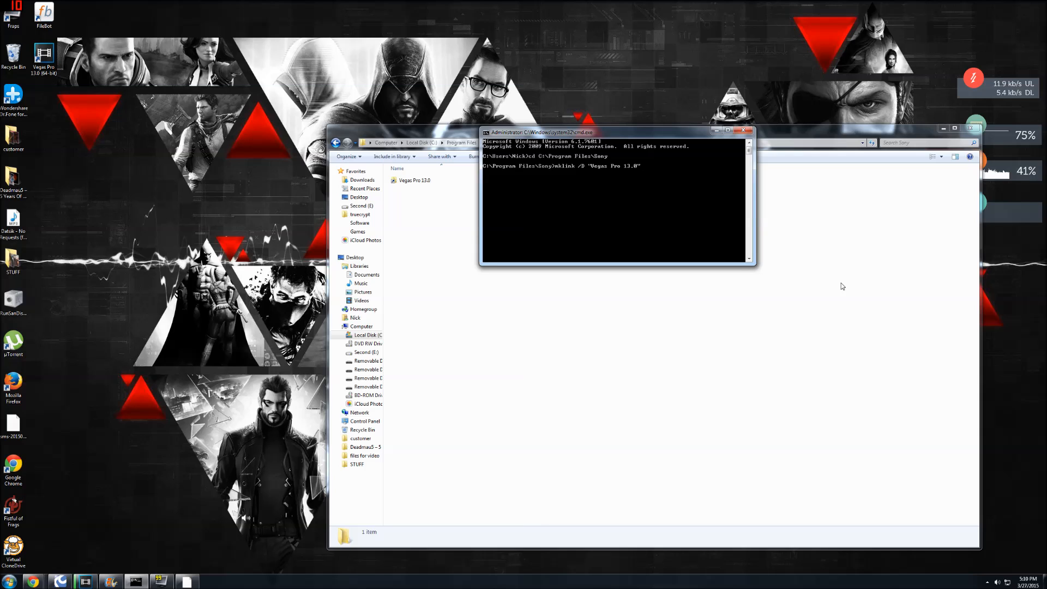
{"action": "mouse_move", "coordinate": [594, 398]}
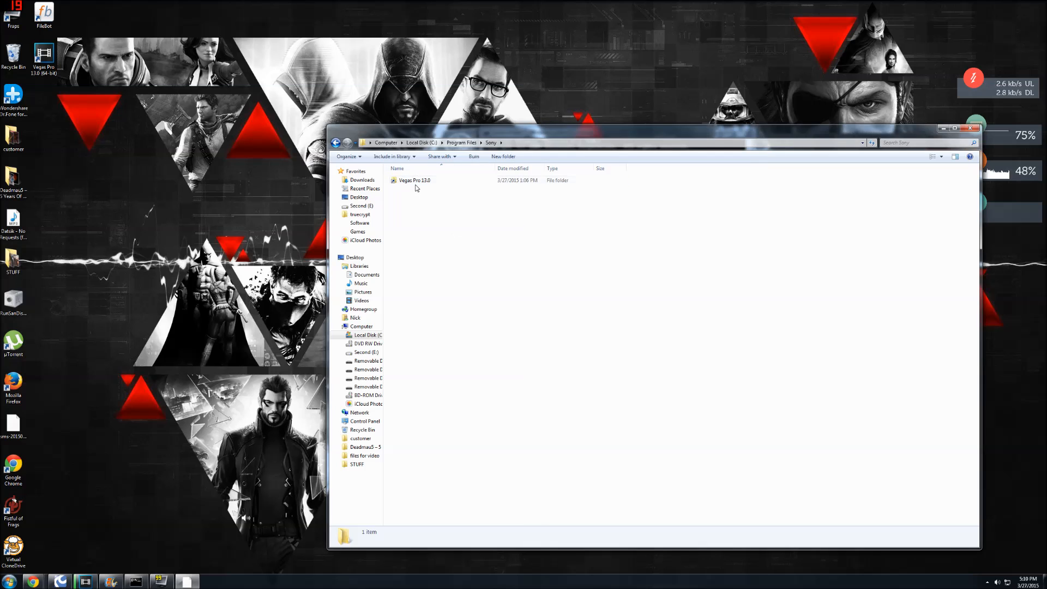
Compare Vegas Pro 13.0 with the SOny folder on Second (E:) holding the same files.
{"action": "double_click", "coordinate": [414, 180]}
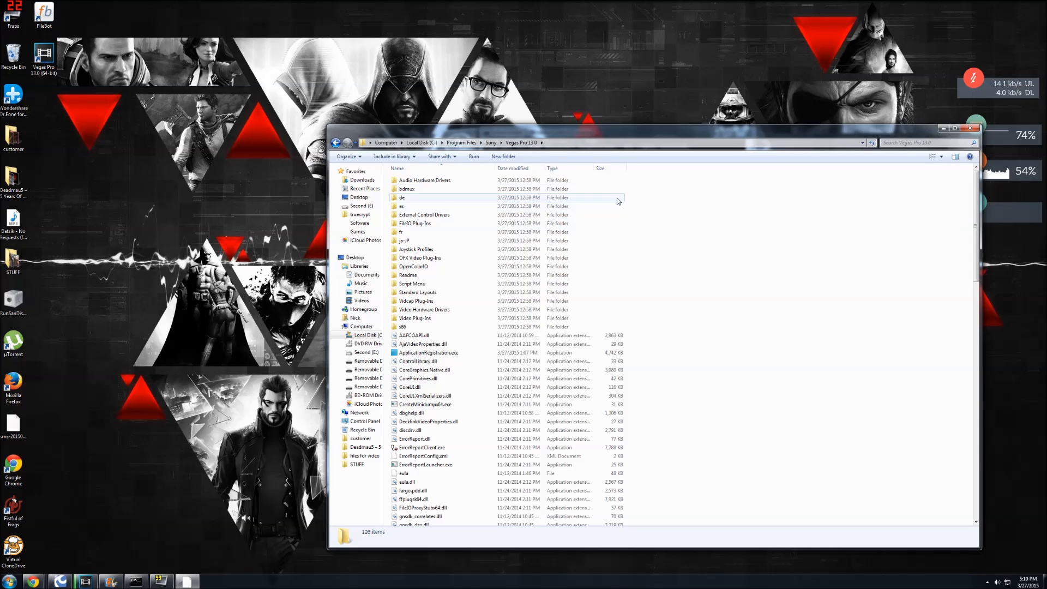
{"action": "left_click", "coordinate": [364, 454]}
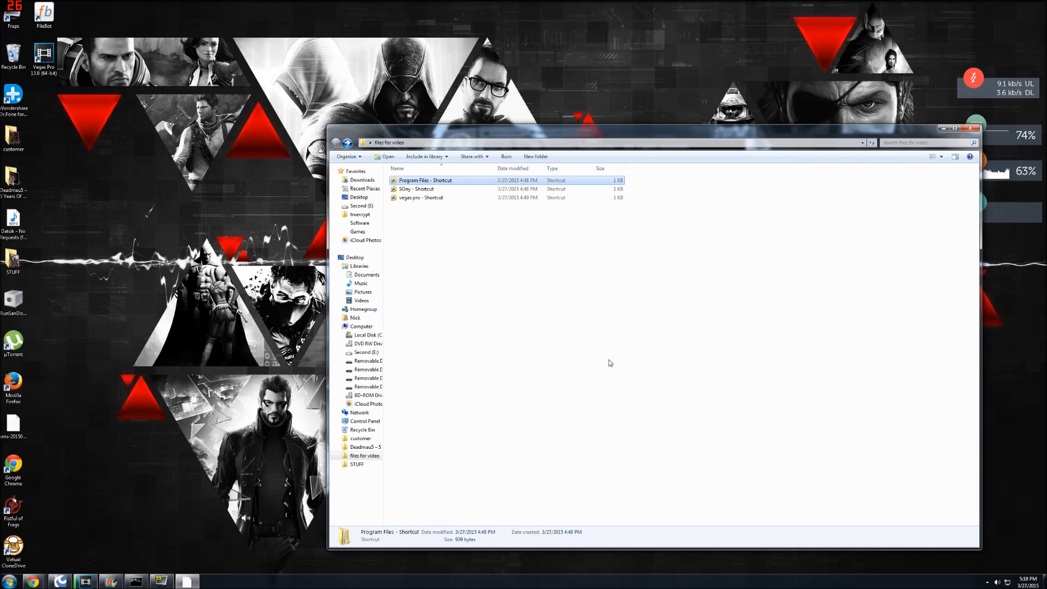
{"action": "double_click", "coordinate": [416, 188]}
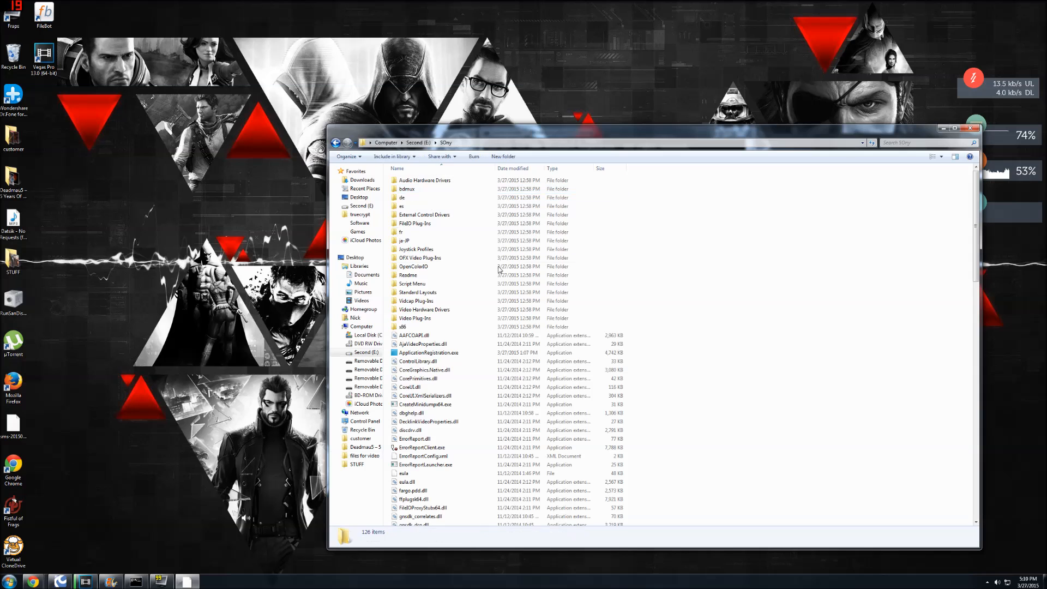
{"action": "scroll", "scroll_direction": "down", "scroll_amount": 3}
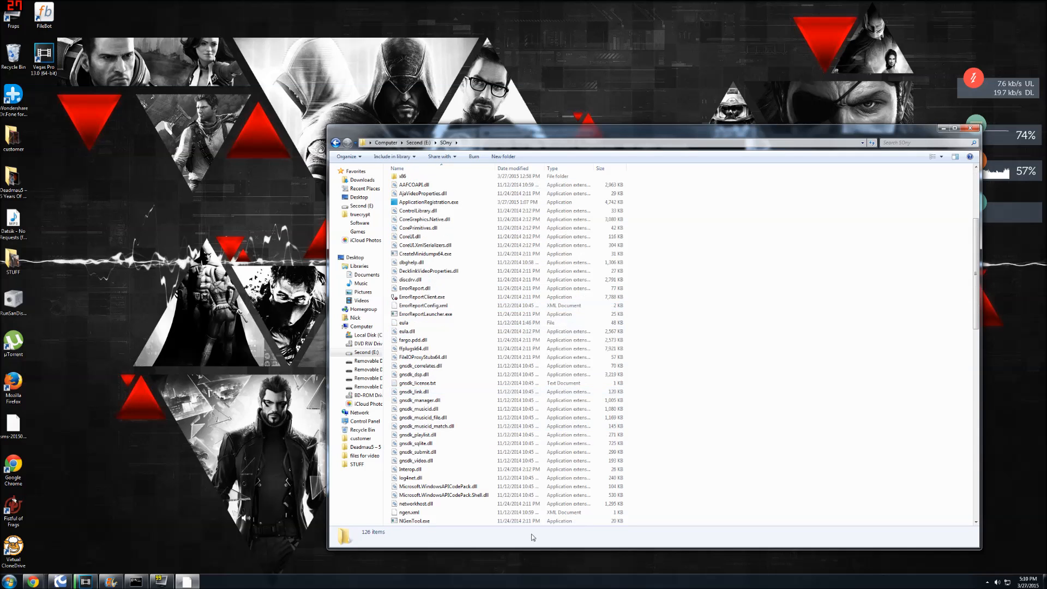
{"action": "scroll", "scroll_direction": "down", "scroll_amount": 3}
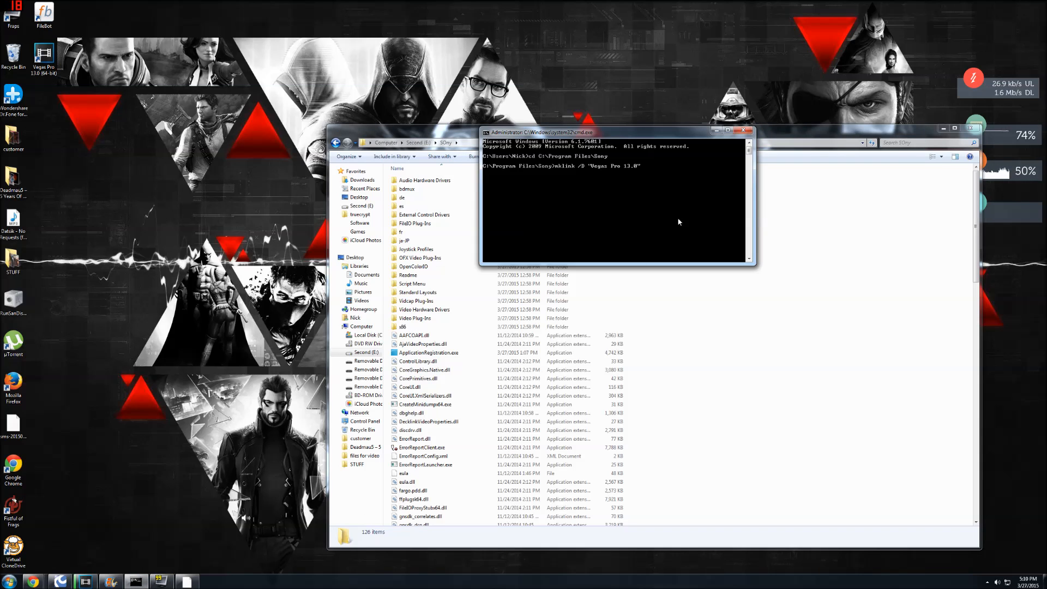
Complete the command with "E:\SOny" and run it; it fails as the file already exists.
{"action": "right_click", "coordinate": [677, 222]}
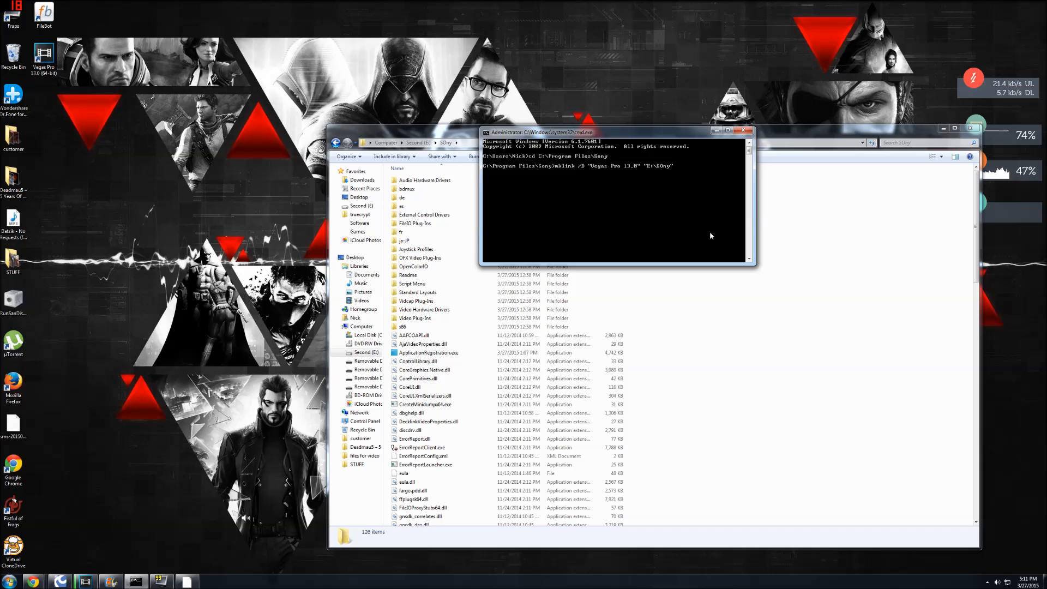
{"action": "key", "text": "Return"}
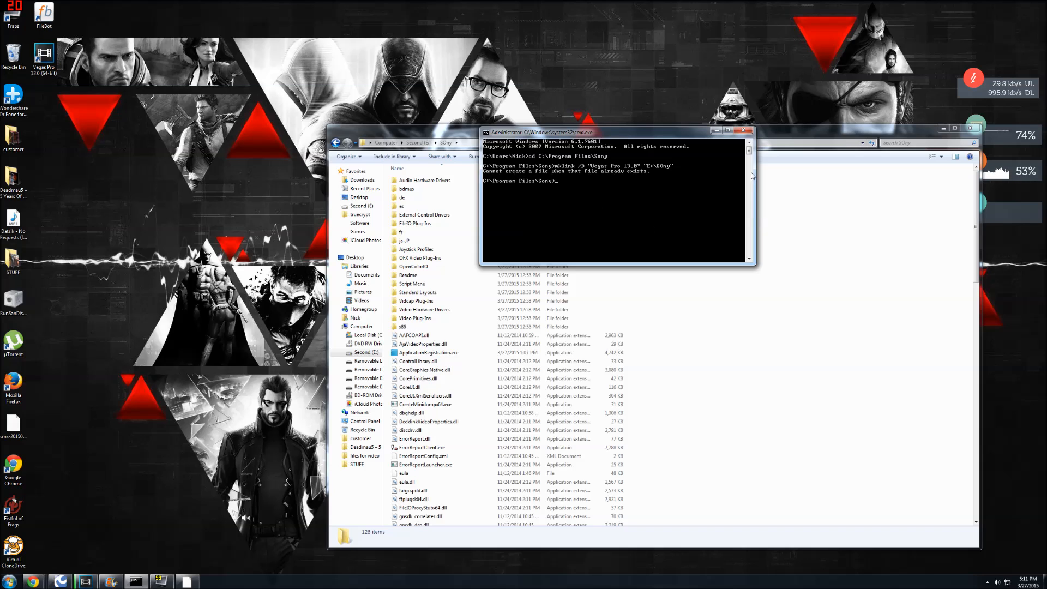
{"action": "mouse_move", "coordinate": [645, 179]}
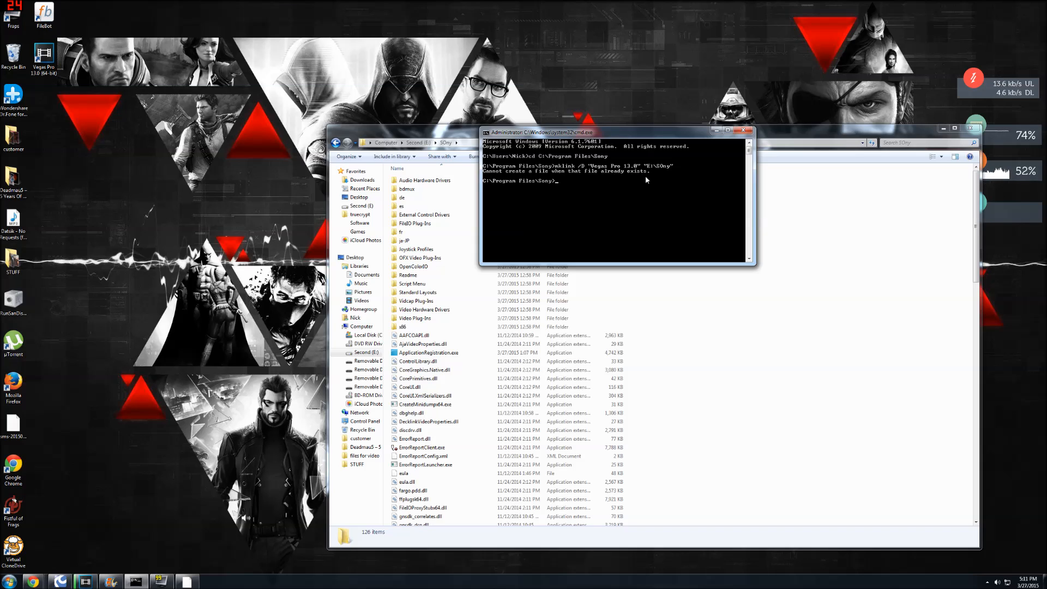
{"action": "mouse_move", "coordinate": [669, 179]}
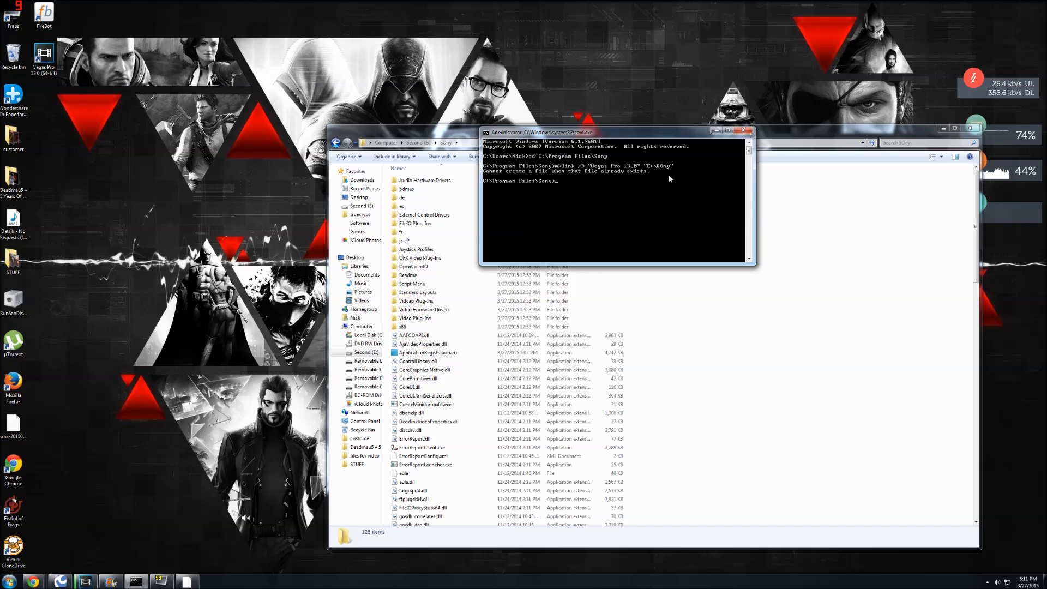
{"action": "mouse_move", "coordinate": [617, 300]}
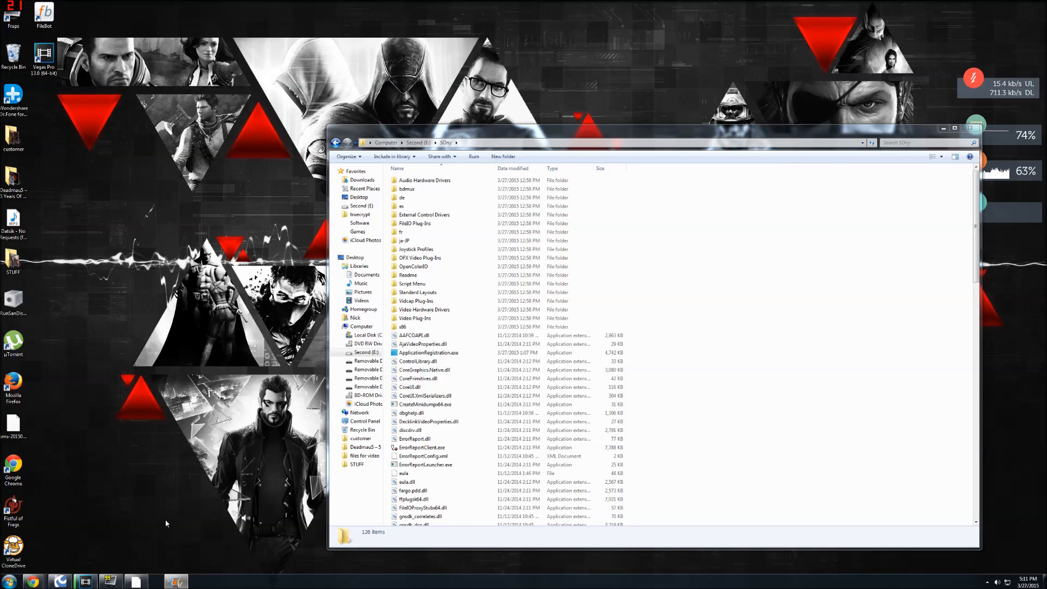
Launch the Vegas Pro 13.0 64-bit patch from E:\vegas pro as administrator, accepting the security warning.
{"action": "left_click", "coordinate": [365, 456]}
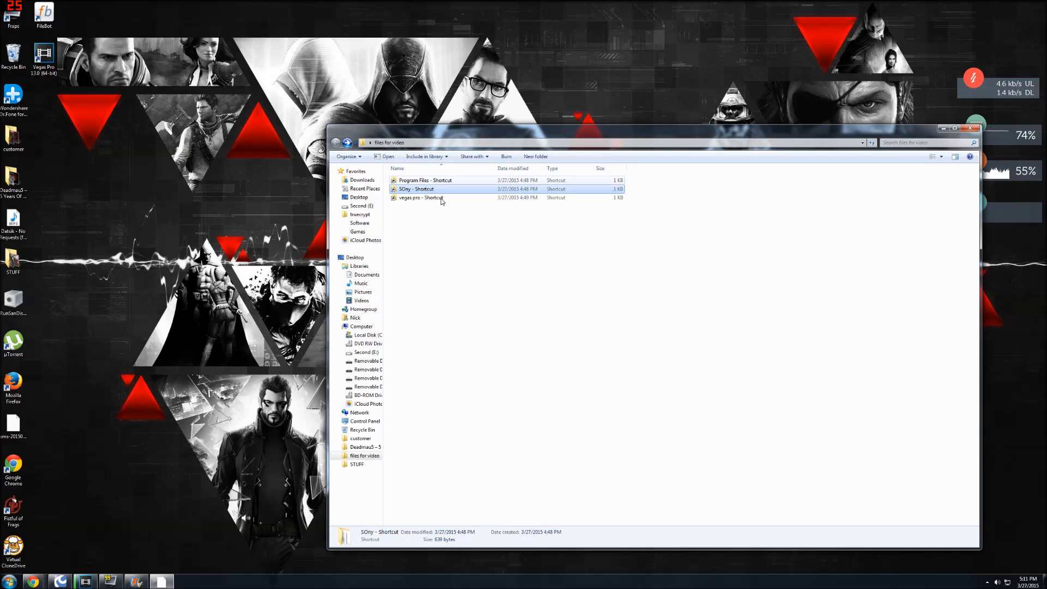
{"action": "double_click", "coordinate": [418, 198]}
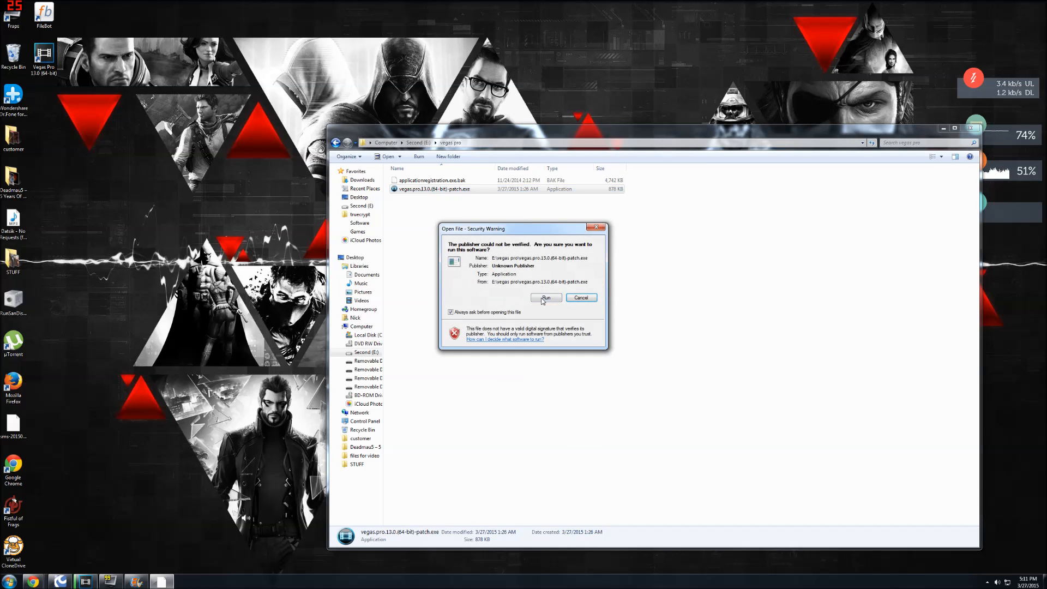
{"action": "left_click", "coordinate": [545, 296]}
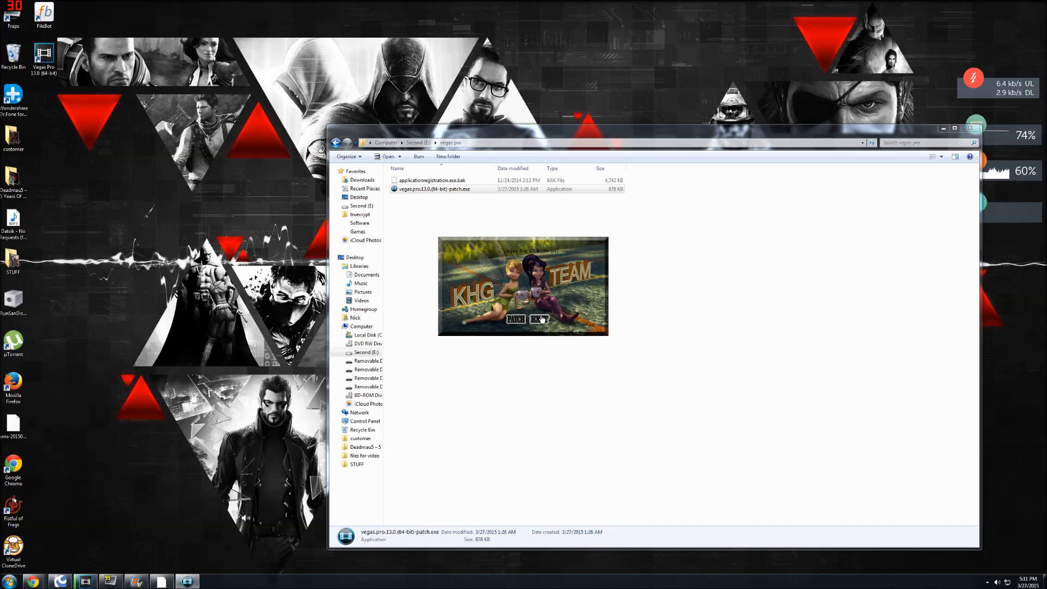
{"action": "right_click", "coordinate": [433, 189]}
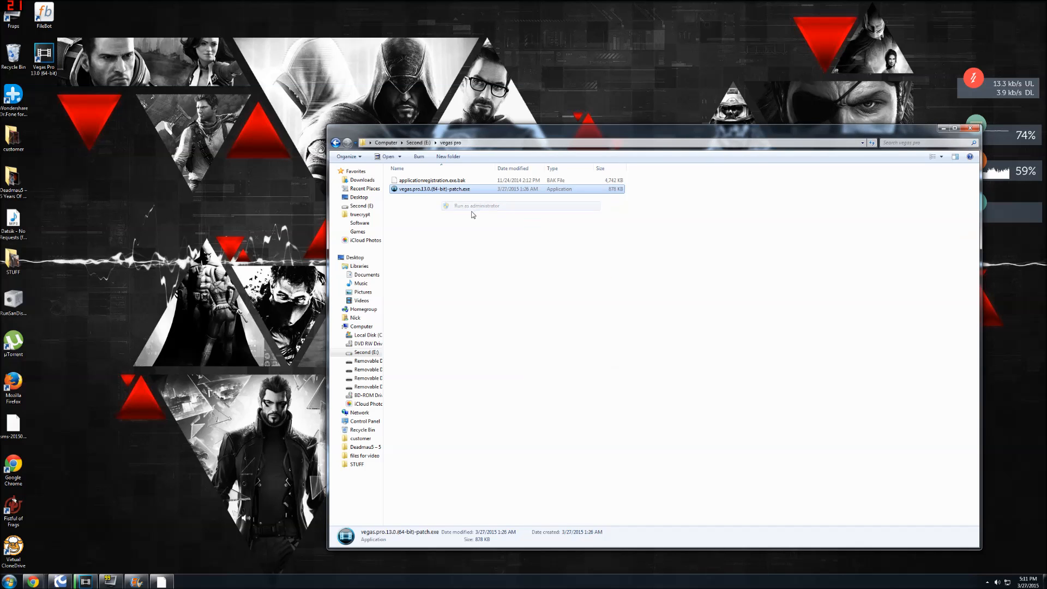
{"action": "left_click", "coordinate": [476, 206]}
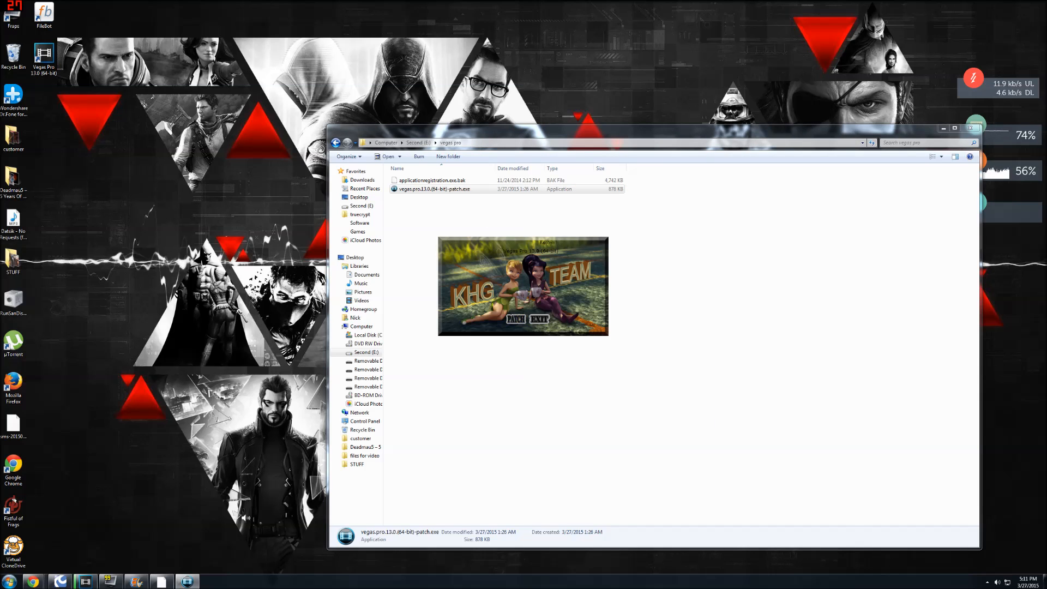
{"action": "left_click", "coordinate": [987, 580]}
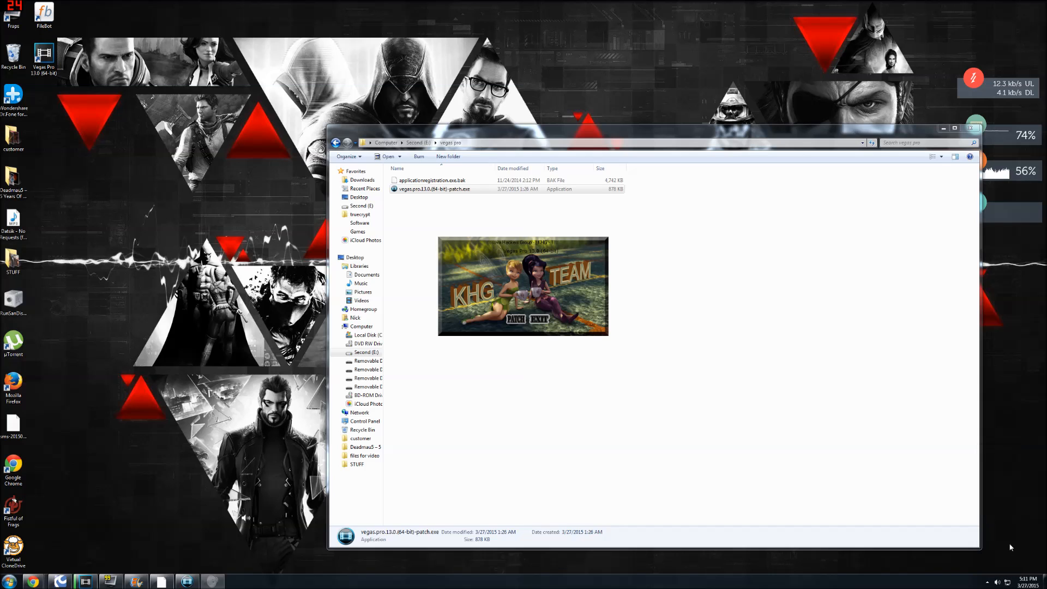
With the Volume Mixer open, apply the KHG Team patch to Vegas Pro 13.0 so the patcher closes.
{"action": "left_click", "coordinate": [998, 581]}
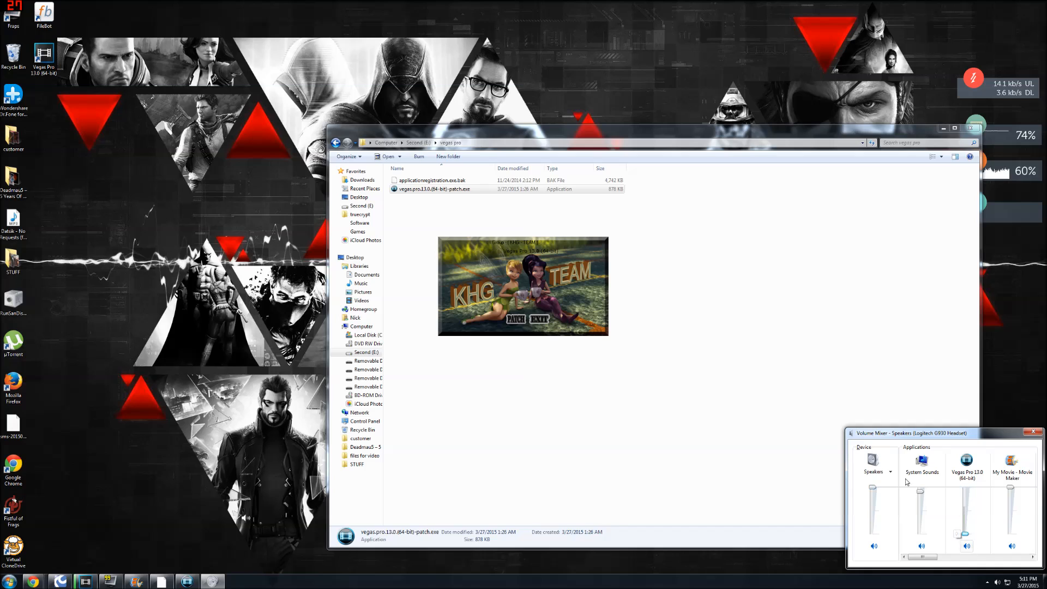
{"action": "left_click", "coordinate": [514, 319]}
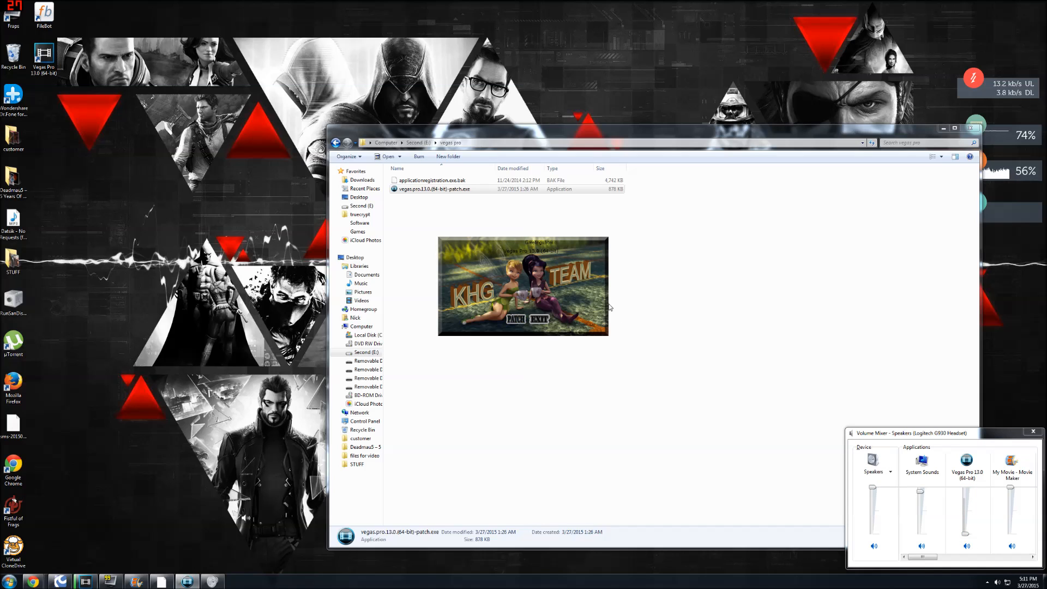
{"action": "mouse_move", "coordinate": [534, 319]}
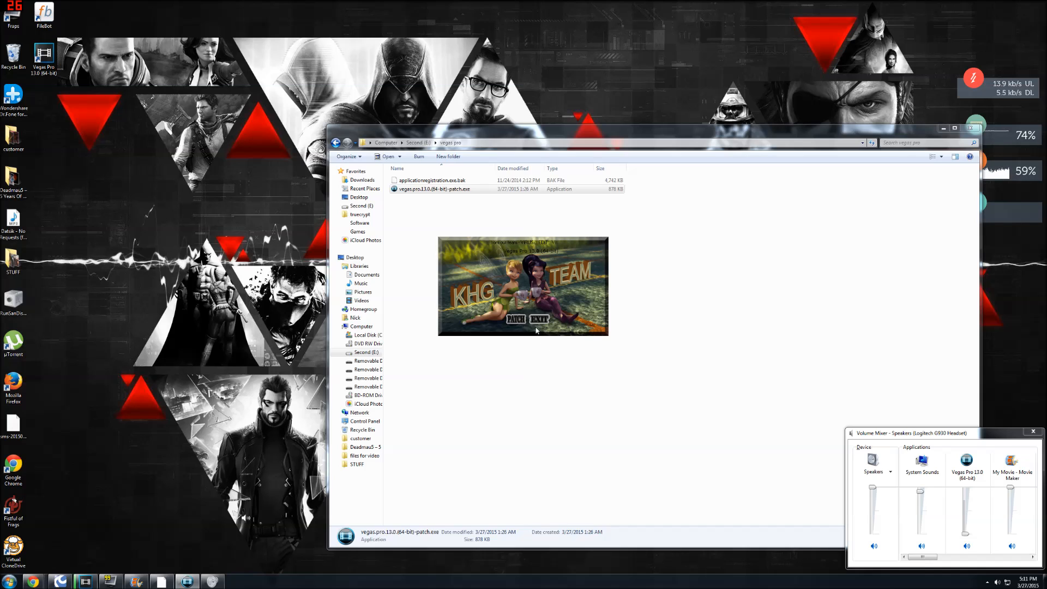
{"action": "mouse_move", "coordinate": [538, 318]}
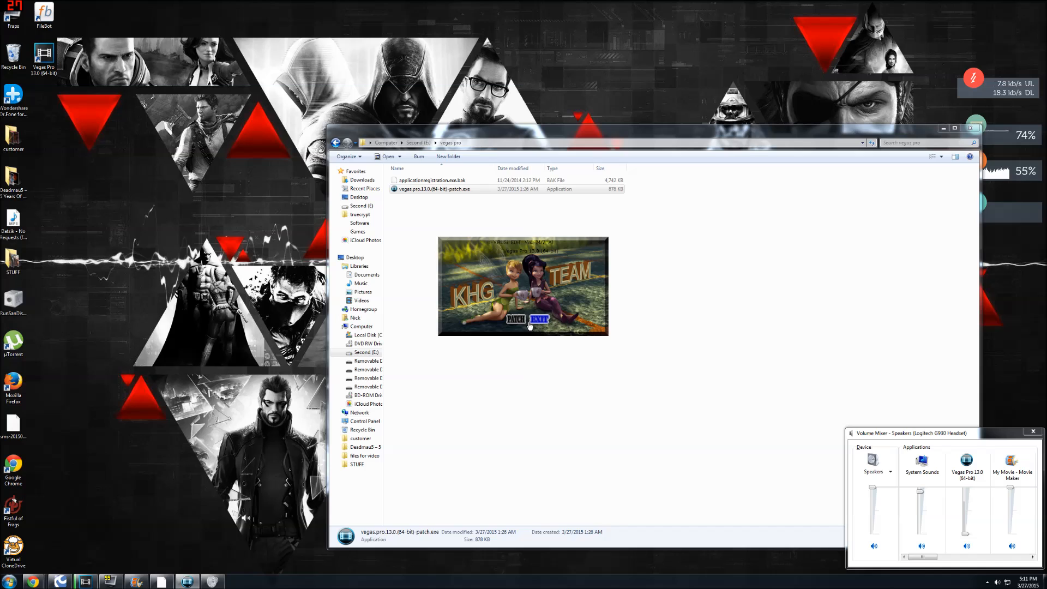
{"action": "left_click", "coordinate": [537, 319]}
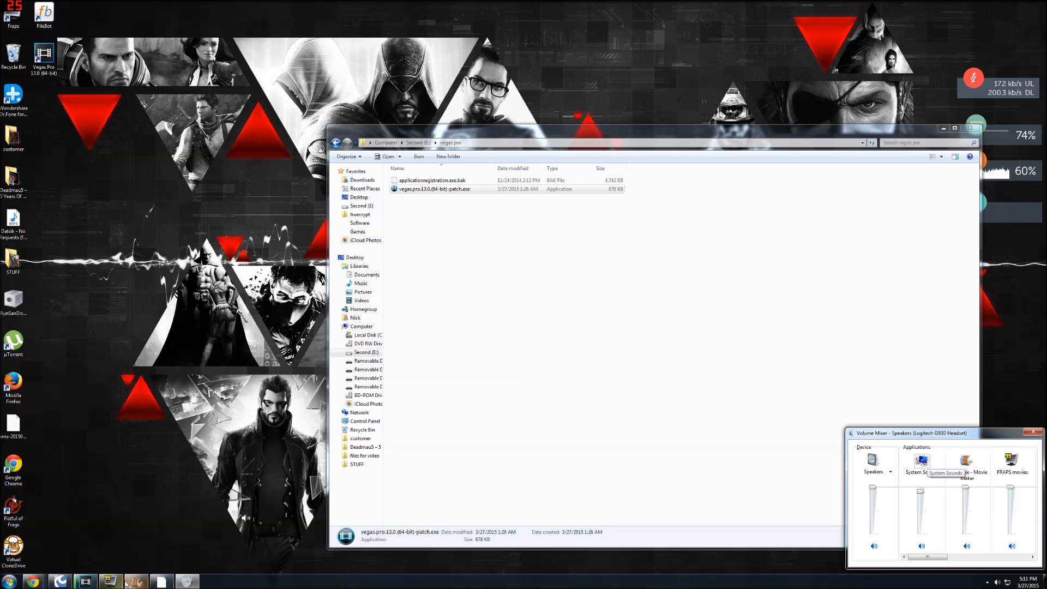
{"action": "mouse_move", "coordinate": [138, 582]}
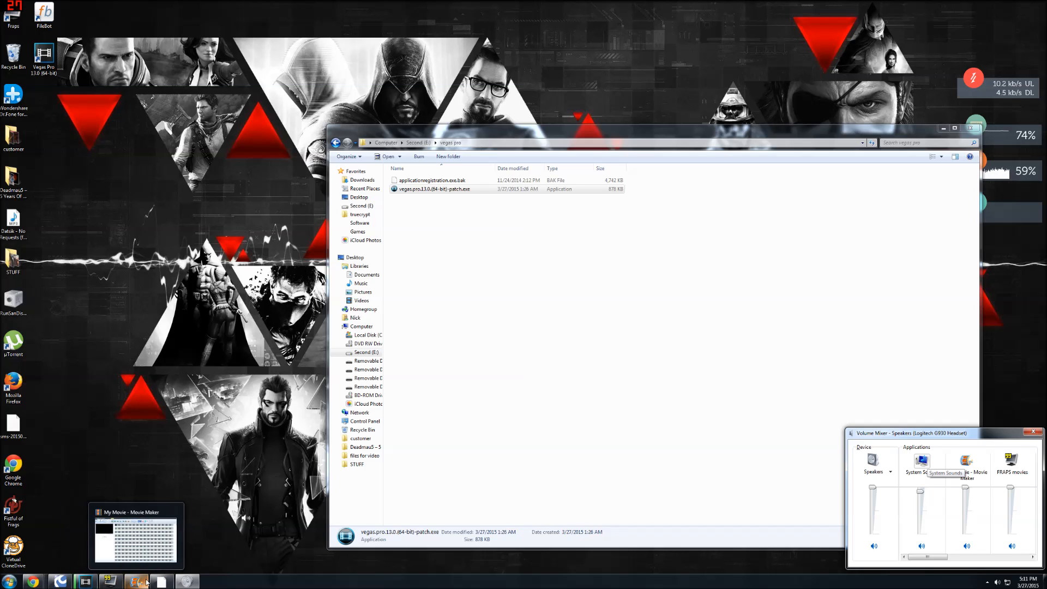